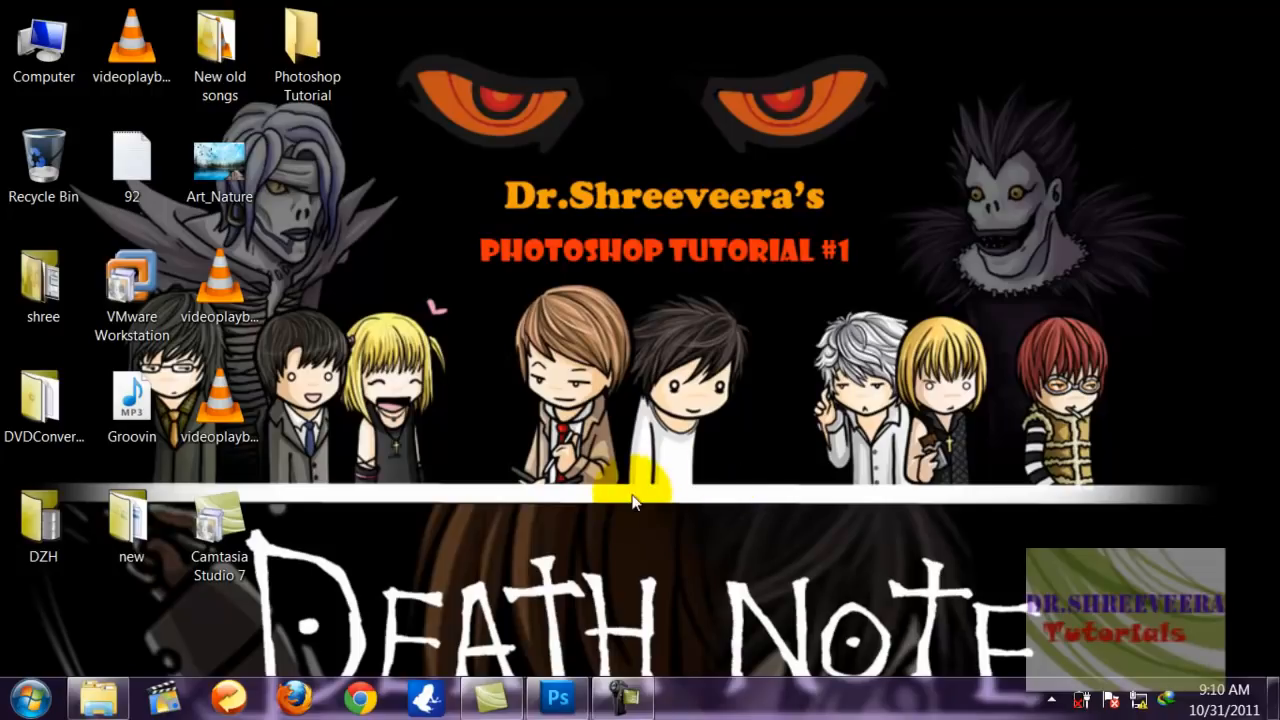
Launch Photoshop from the taskbar and bring up the File menu.
left_click(556, 696)
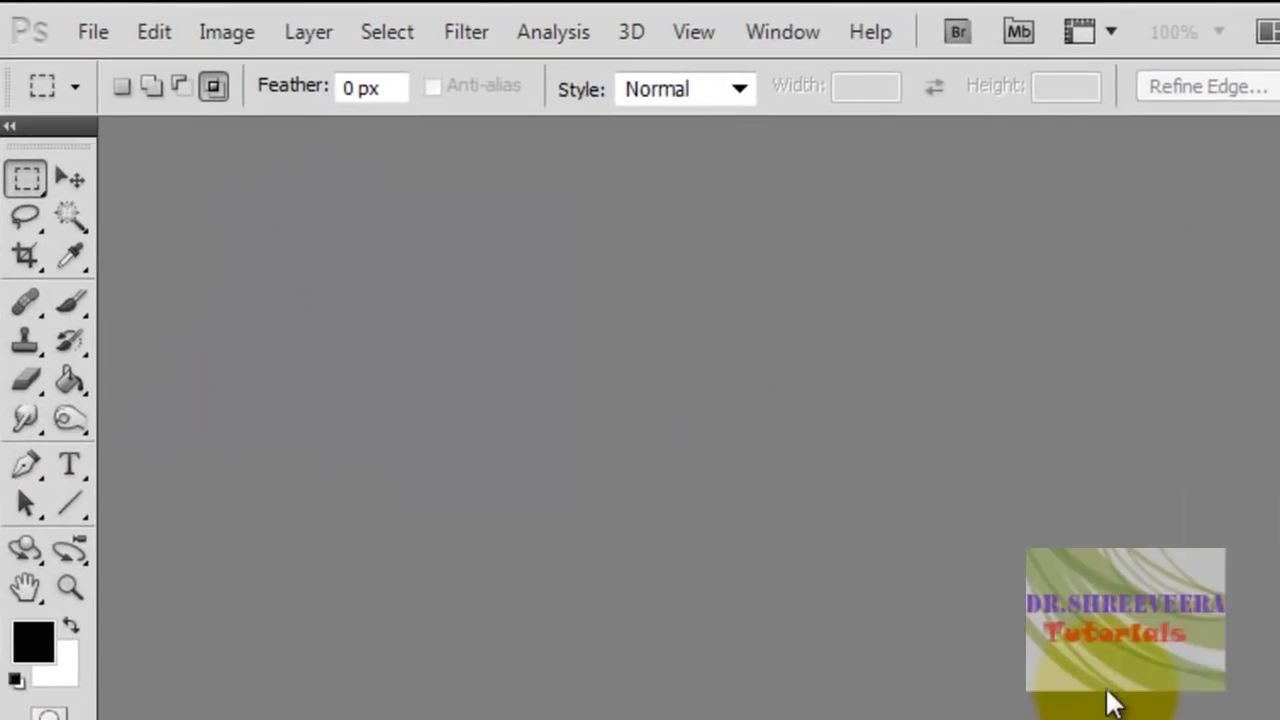
mouse_move(92, 32)
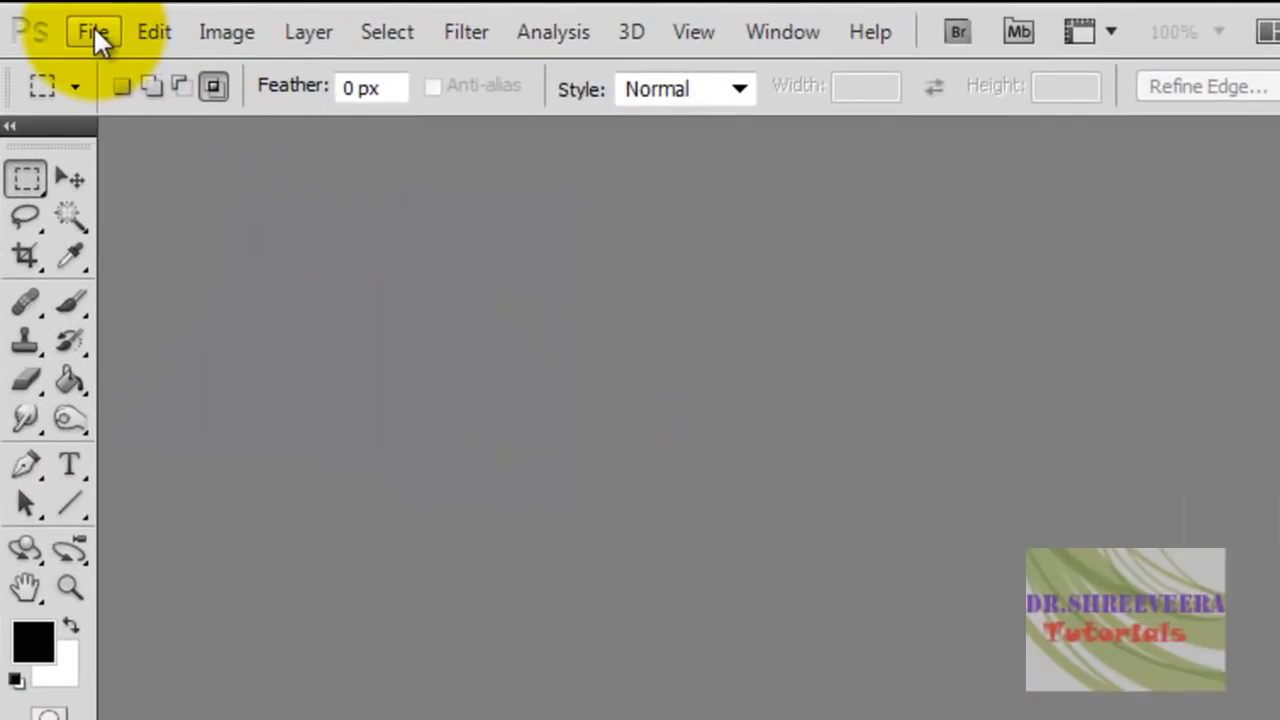
left_click(92, 32)
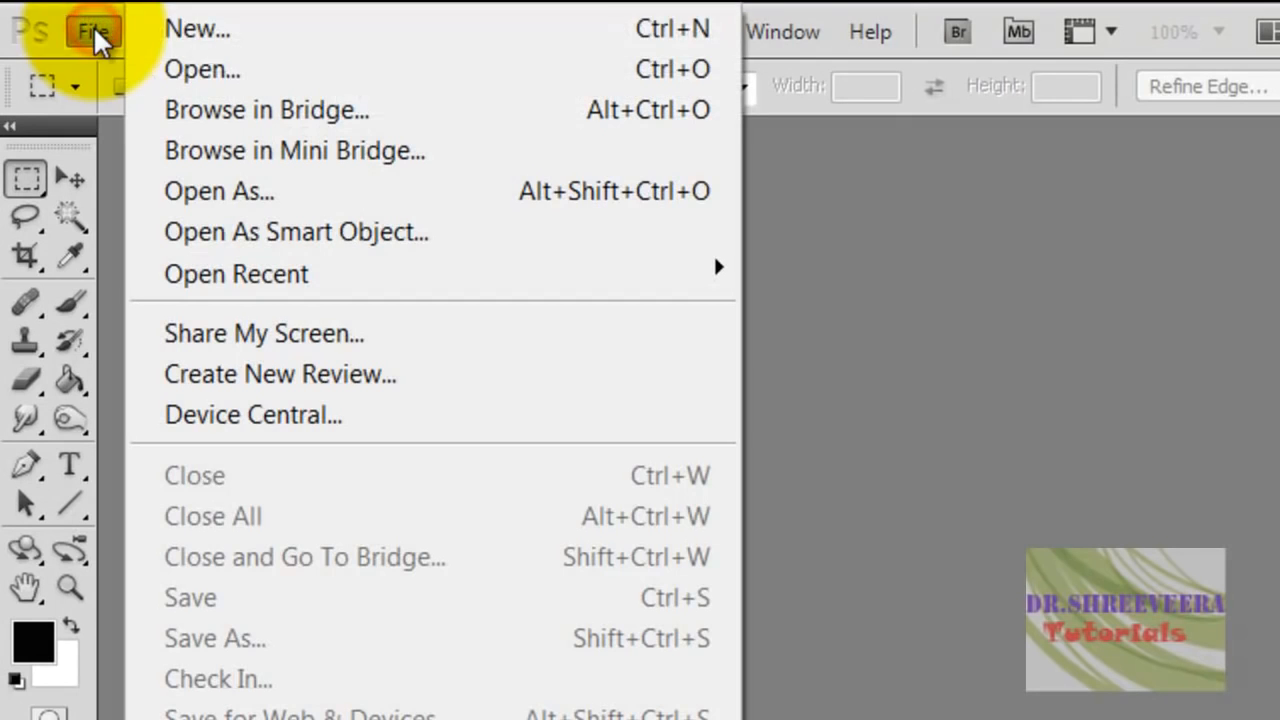
mouse_move(510, 68)
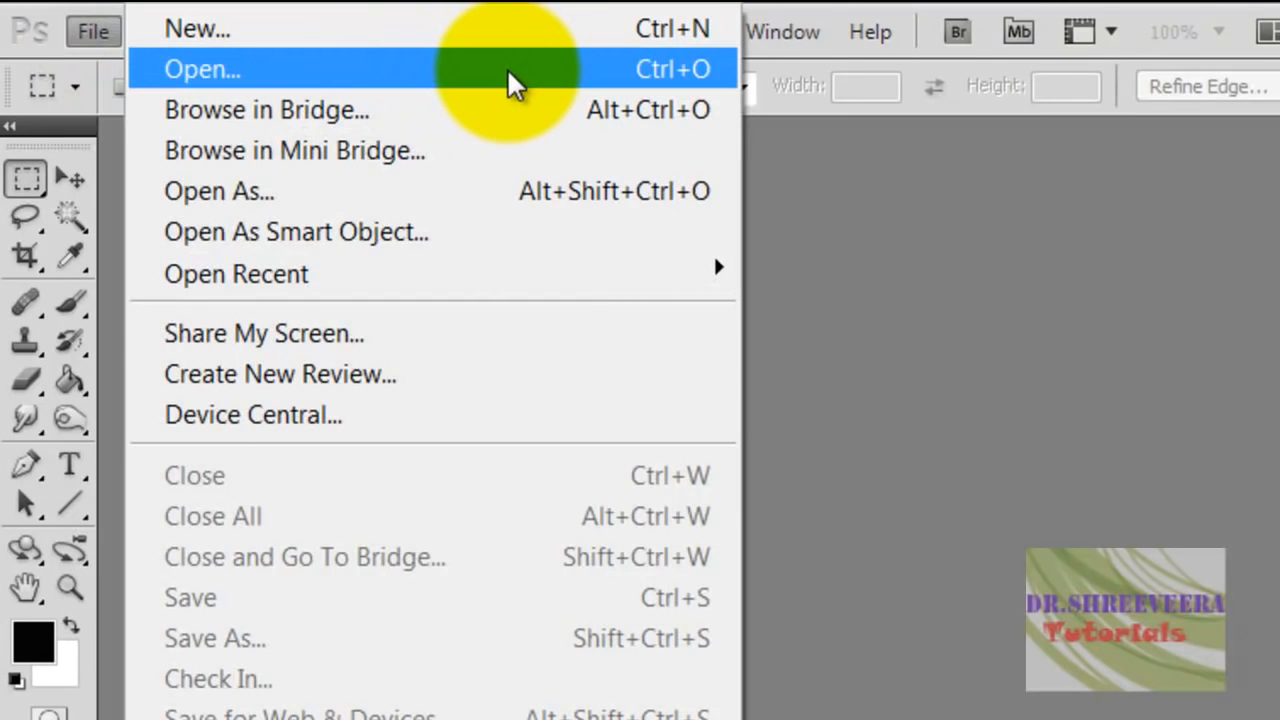
Open Art_Nature.jpg from the Desktop and enlarge the view to full size.
left_click(202, 68)
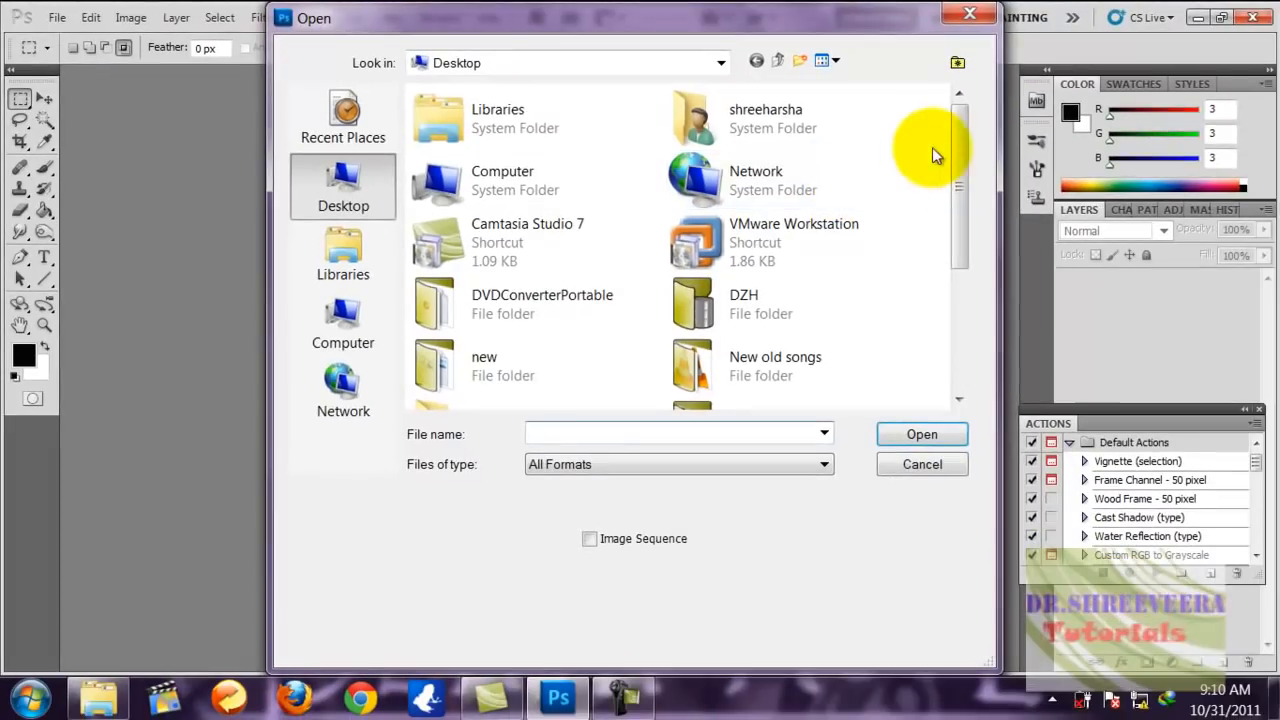
left_click(792, 284)
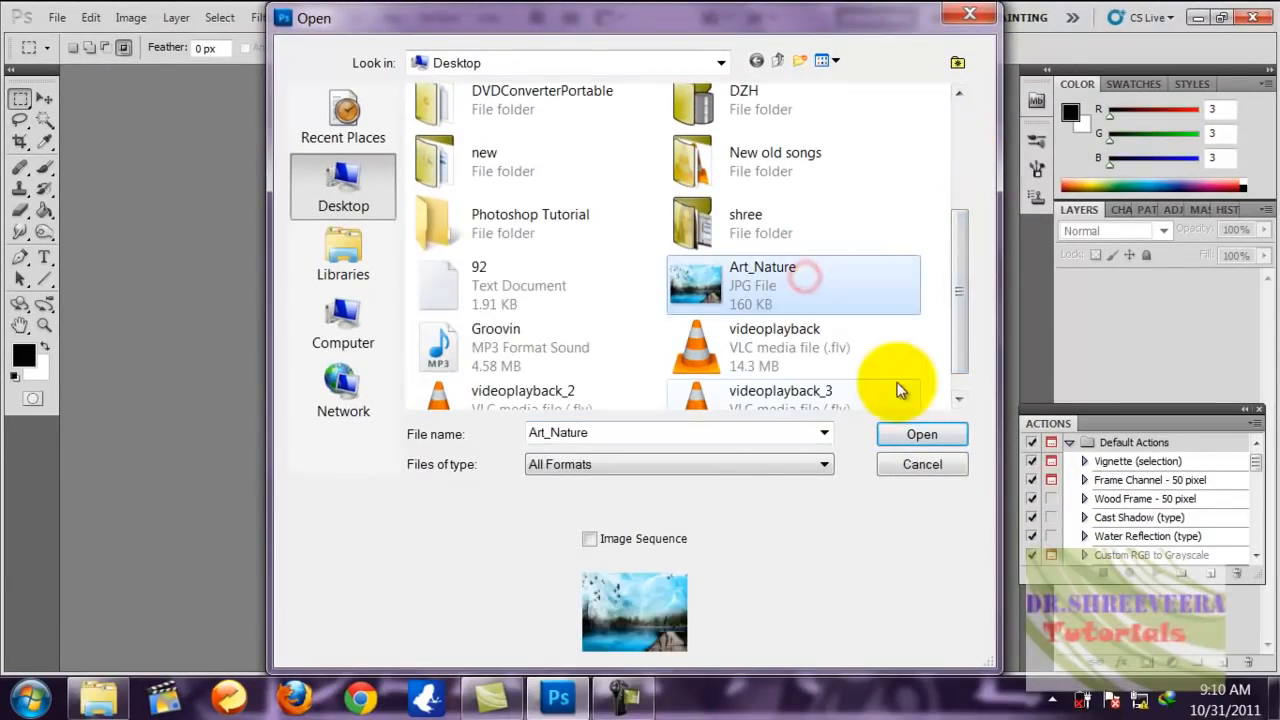
left_click(920, 432)
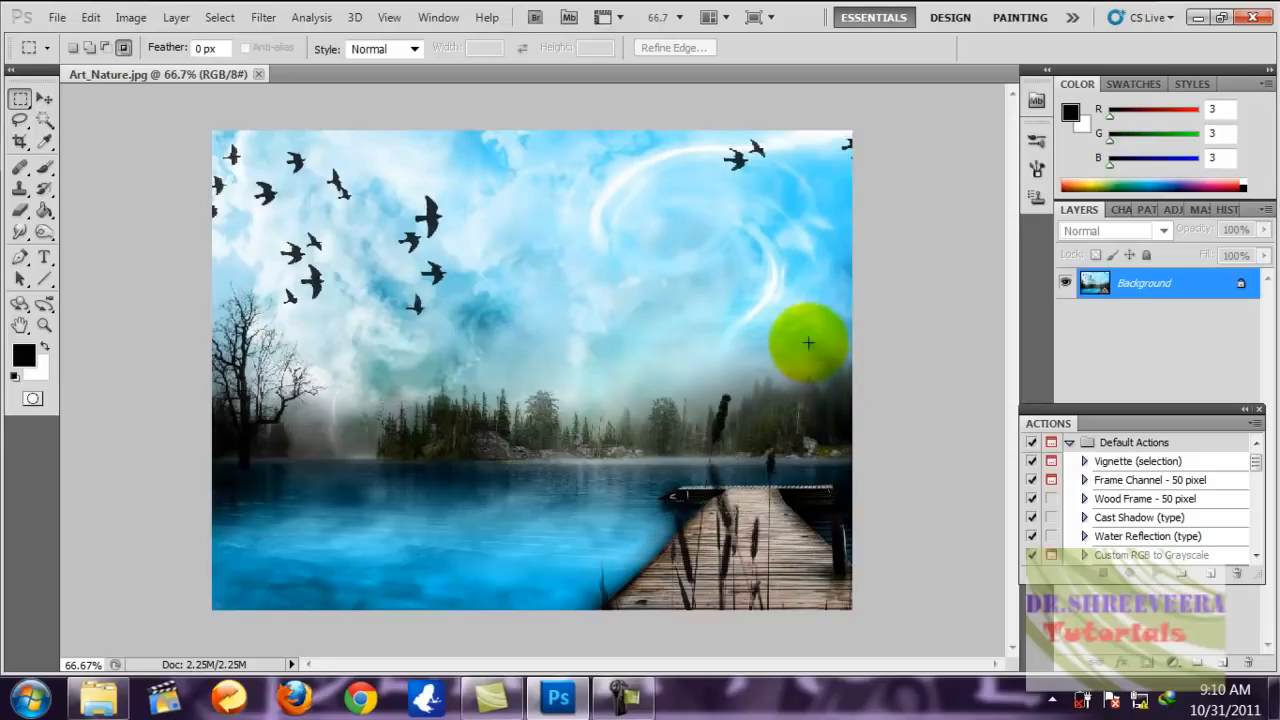
left_click_drag(808, 344, 244, 158)
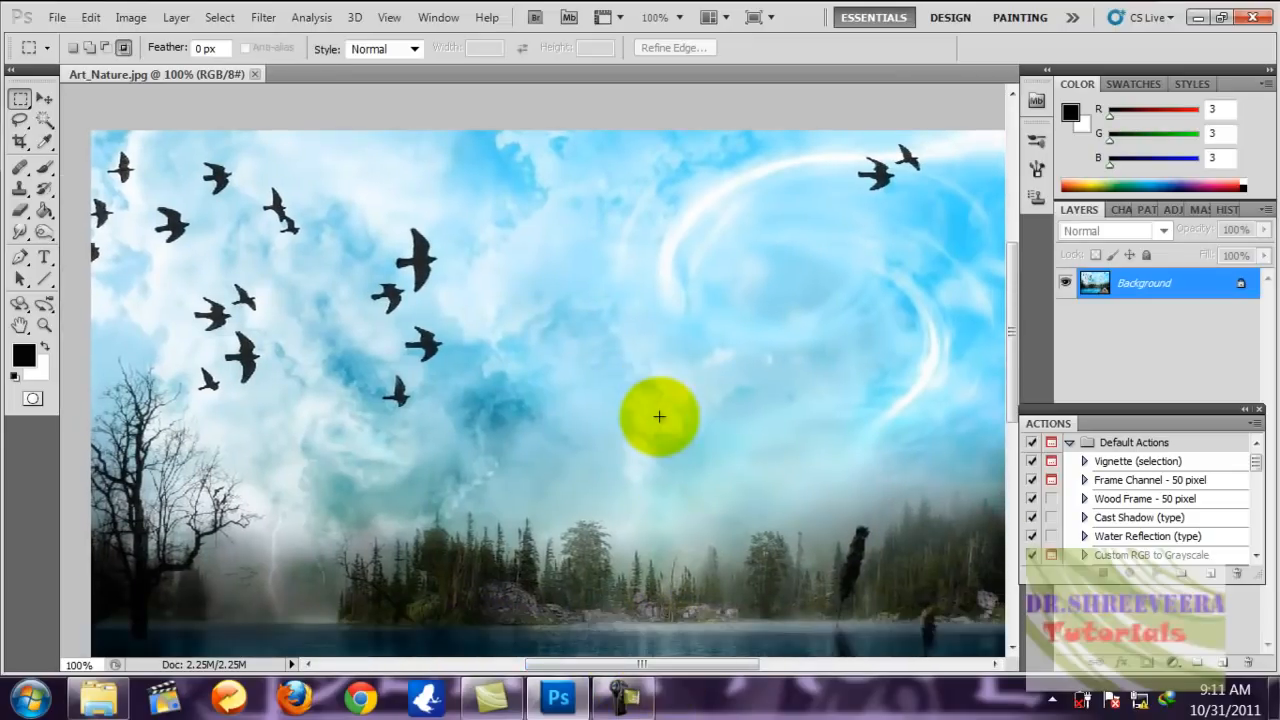
scroll("down", 3)
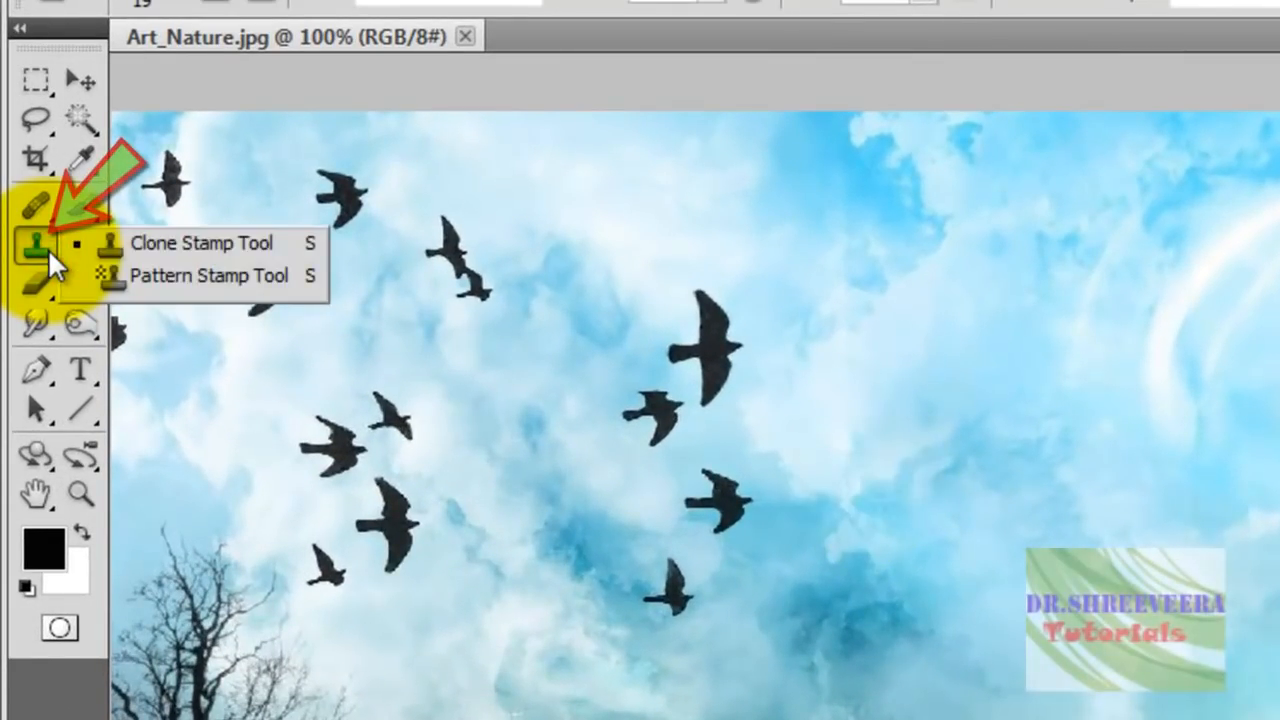
mouse_move(230, 256)
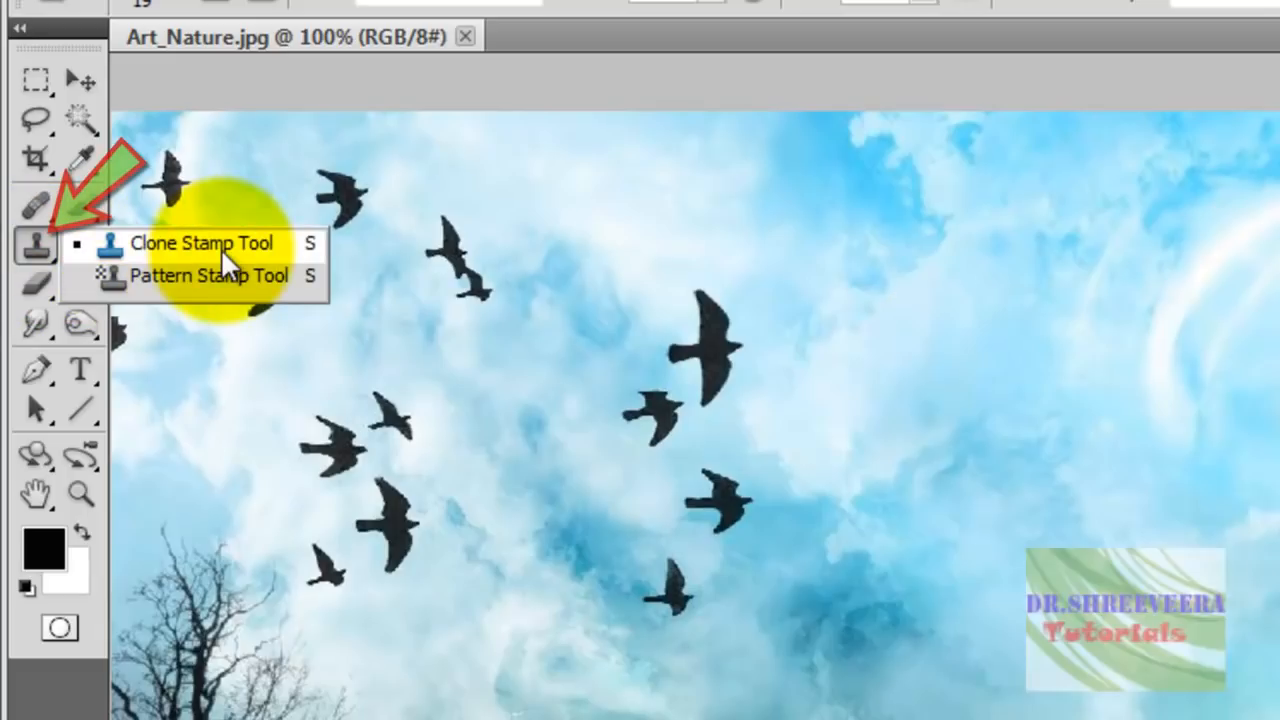
Clone-stamp sampled clouds over the three birds near the middle of the sky.
left_click(200, 242)
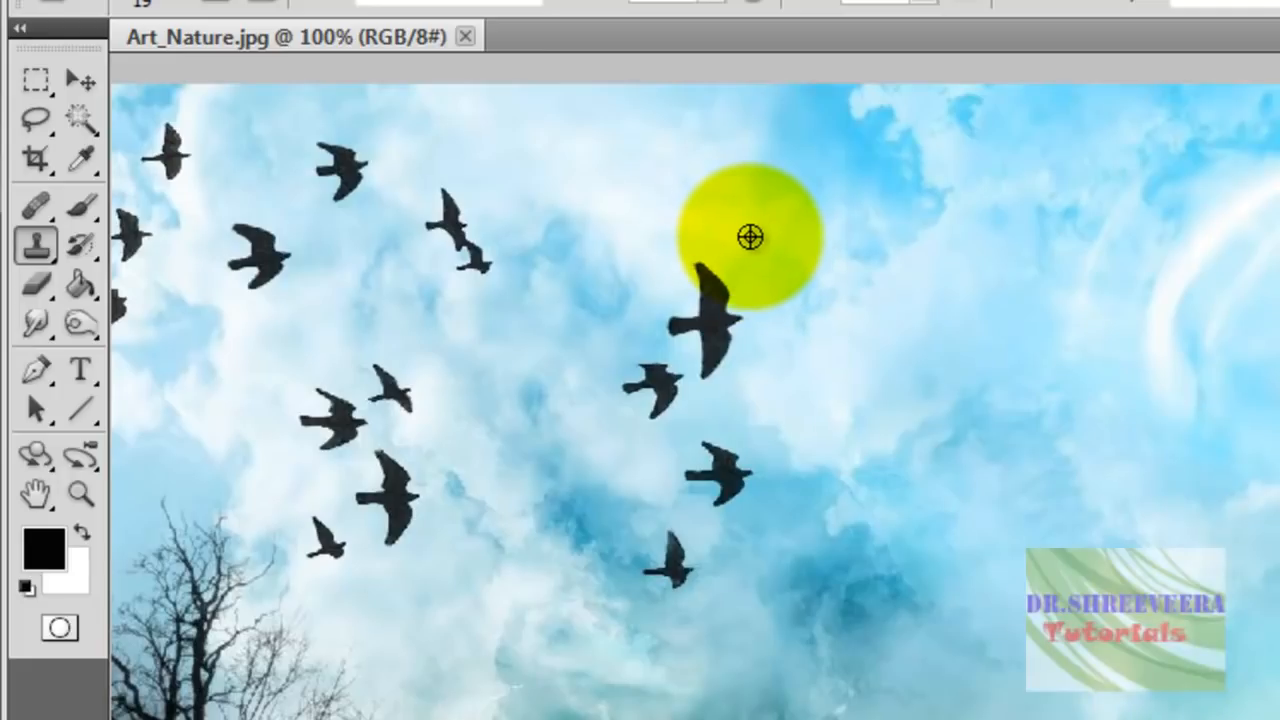
mouse_move(750, 236)
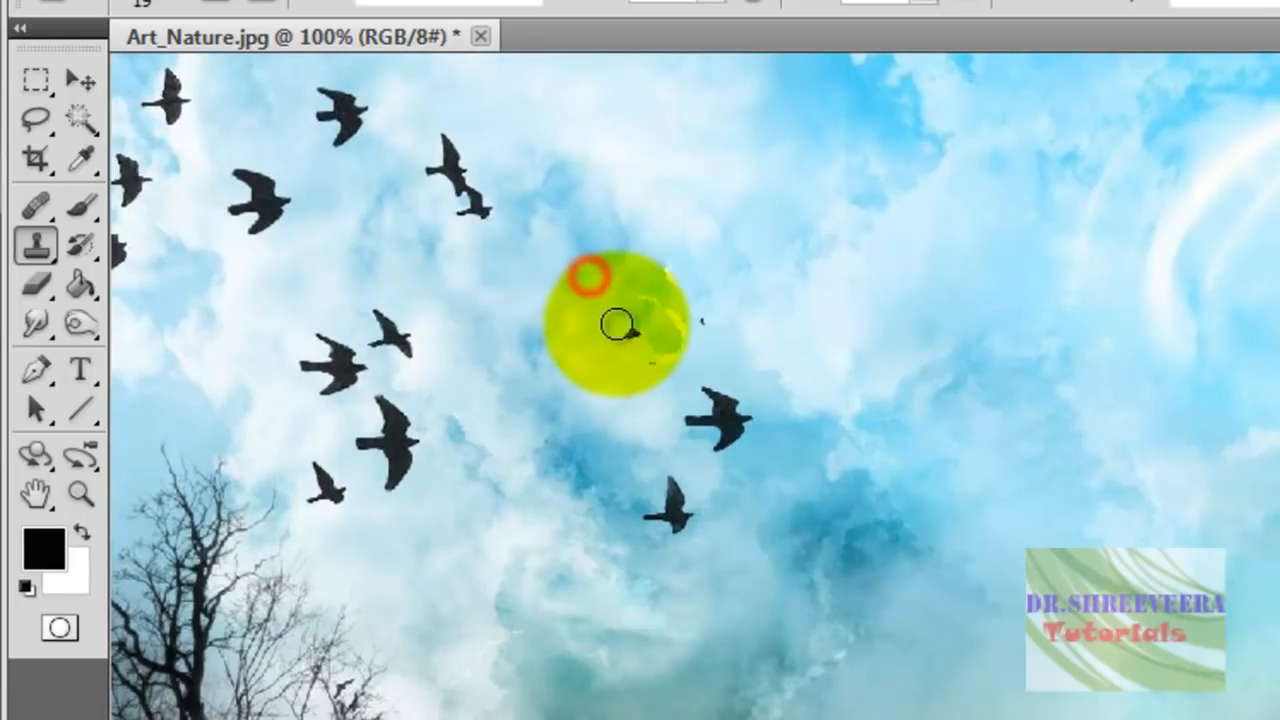
left_click_drag(616, 324, 670, 332)
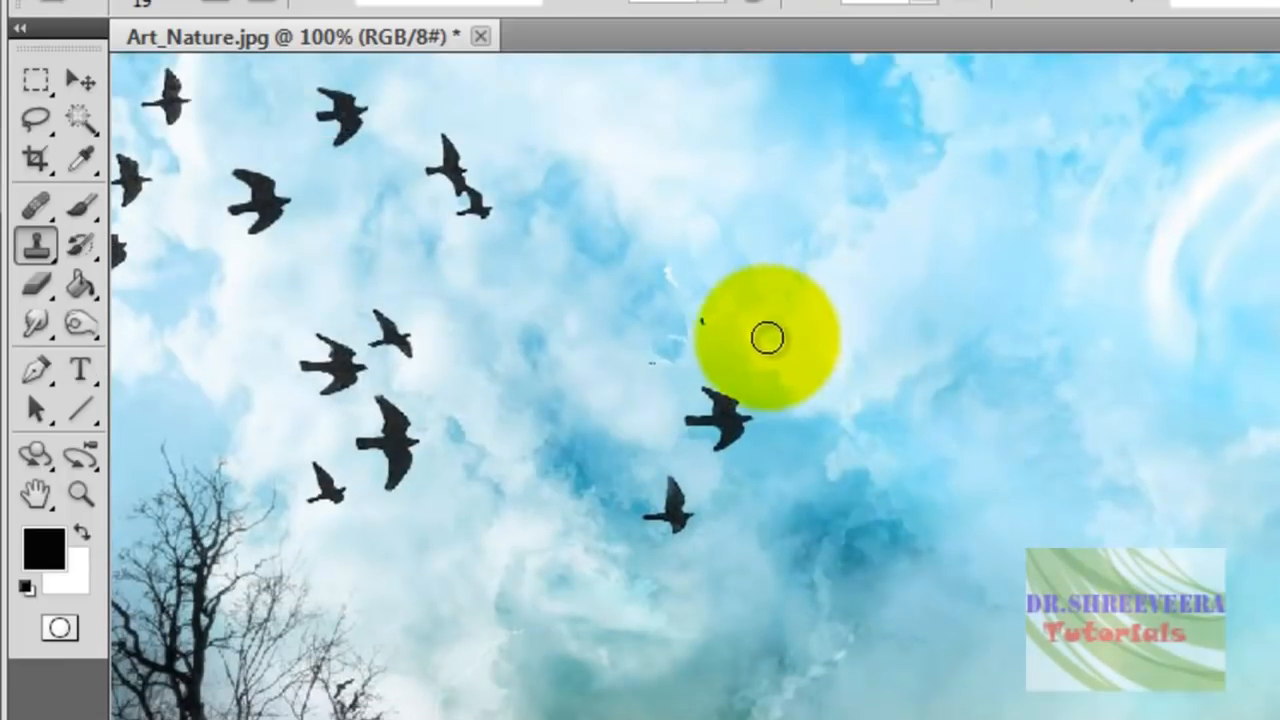
left_click_drag(764, 336, 704, 402)
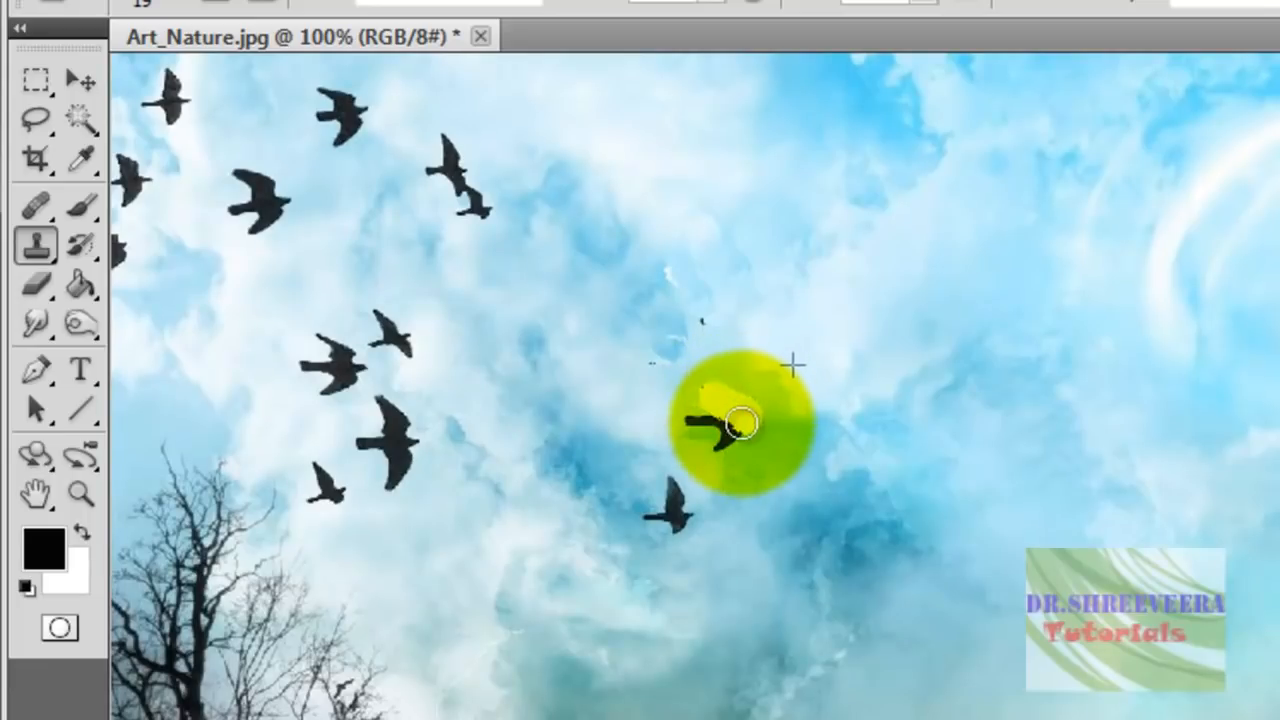
left_click_drag(744, 420, 812, 348)
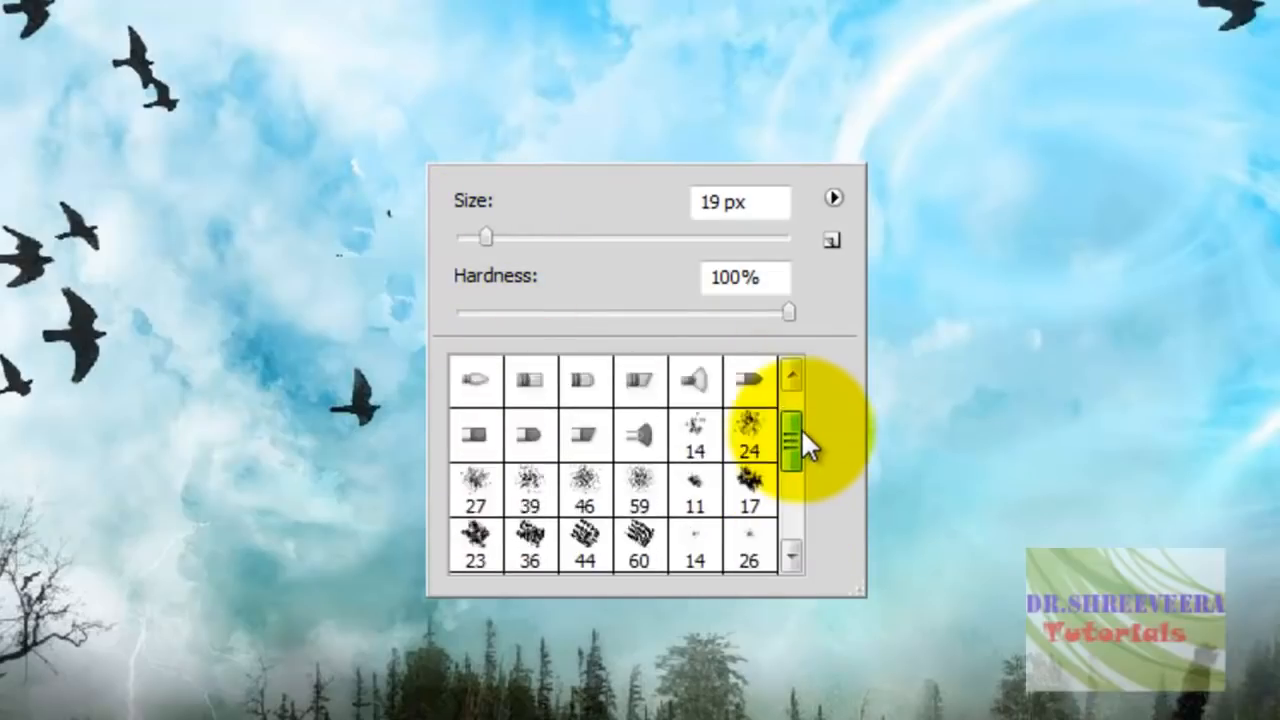
Change the clone brush tip and size, set Dissolve blend mode, and stamp sky over a bird.
scroll("up", 3)
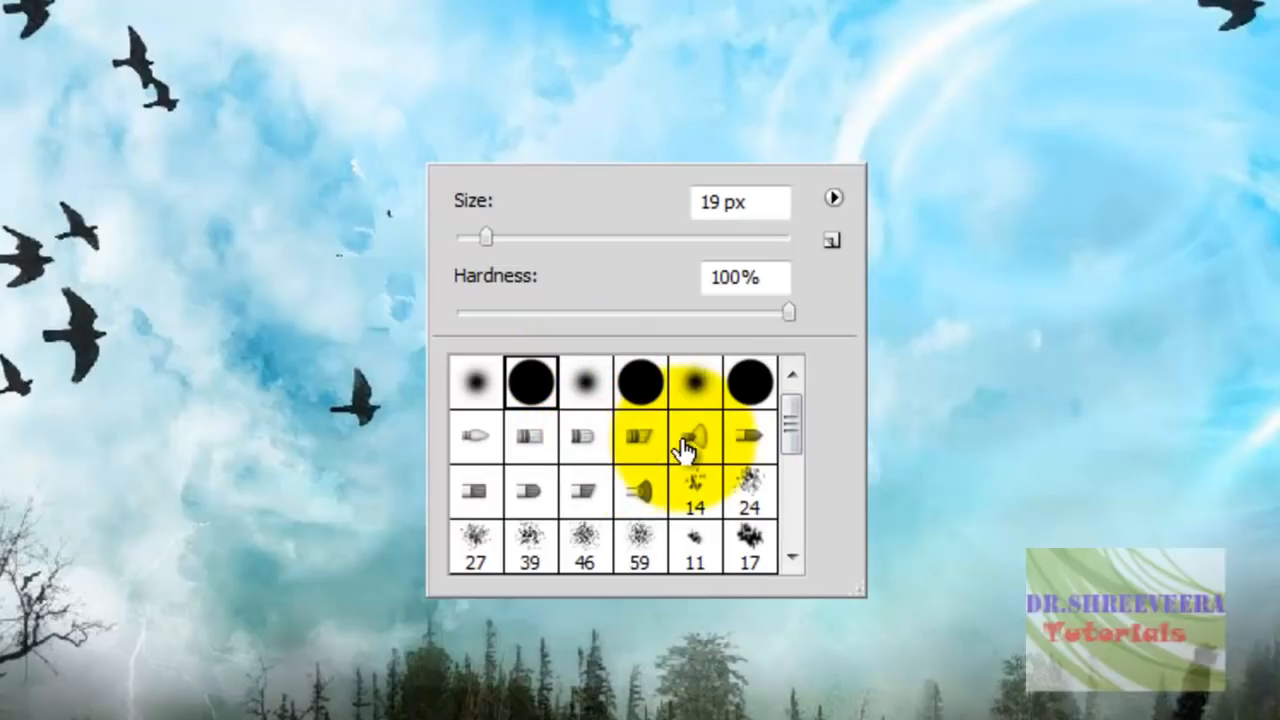
mouse_move(650, 492)
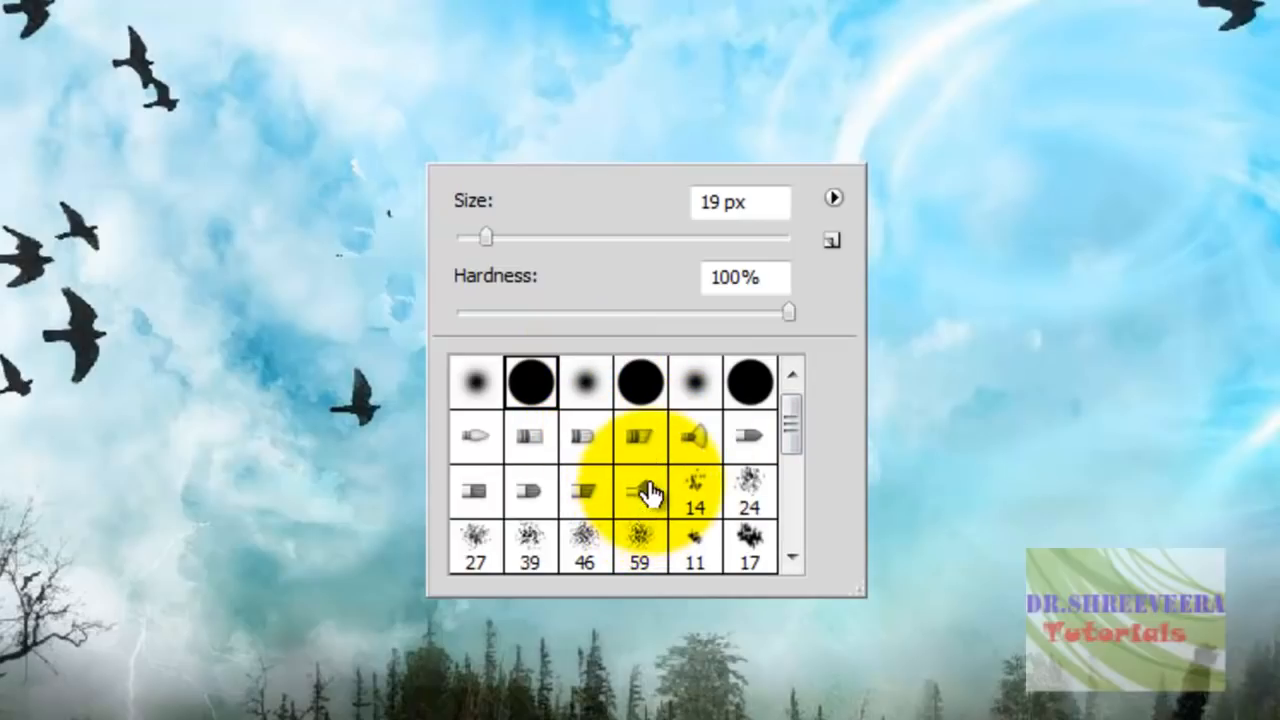
left_click(640, 492)
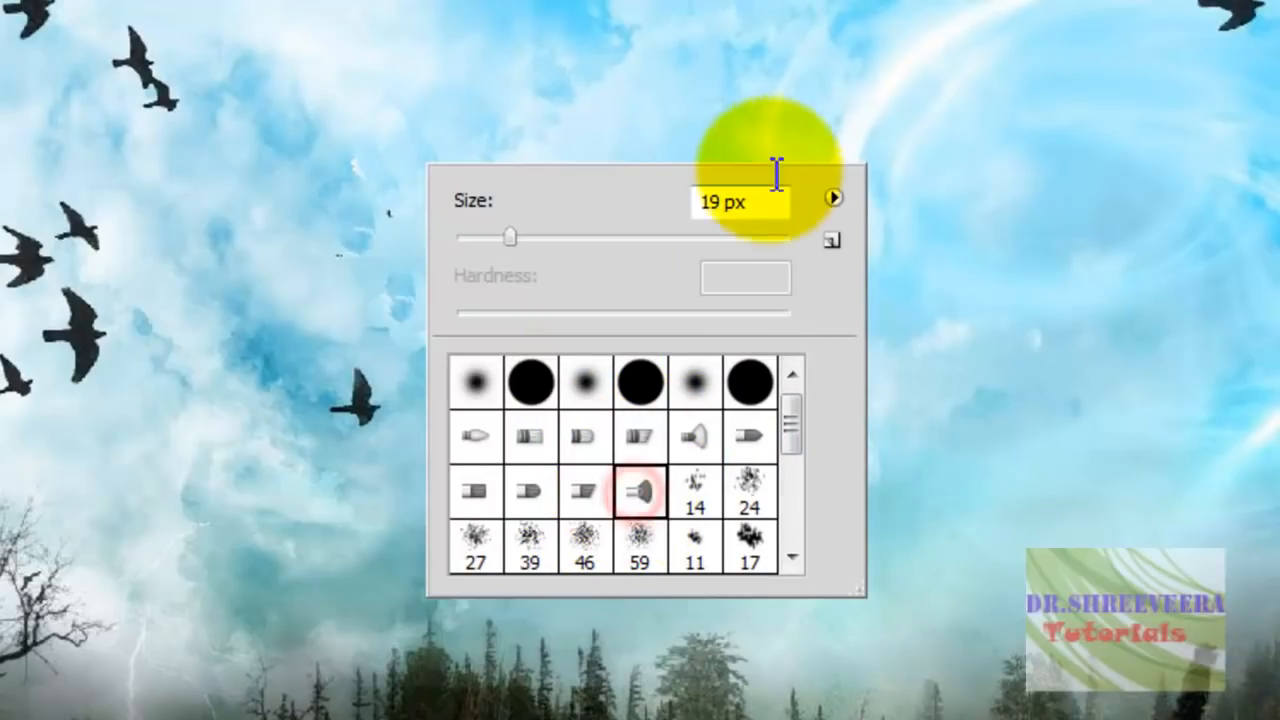
left_click_drag(510, 236, 496, 236)
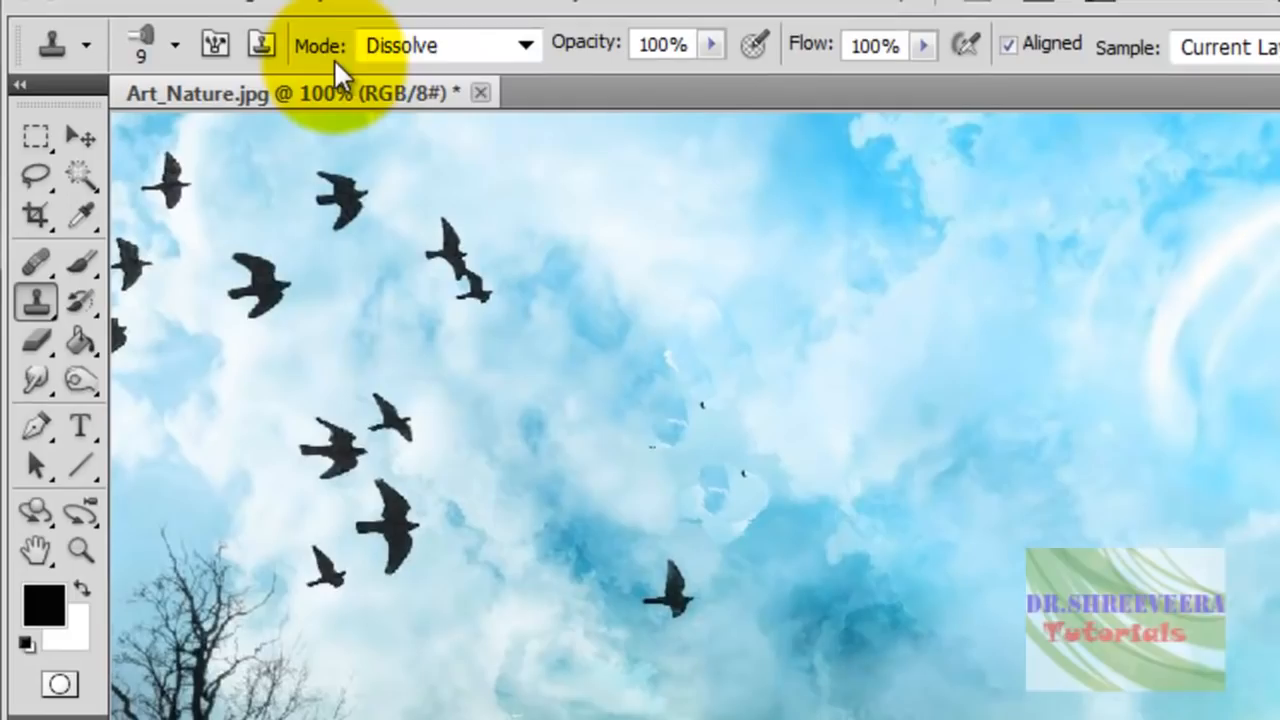
left_click(524, 44)
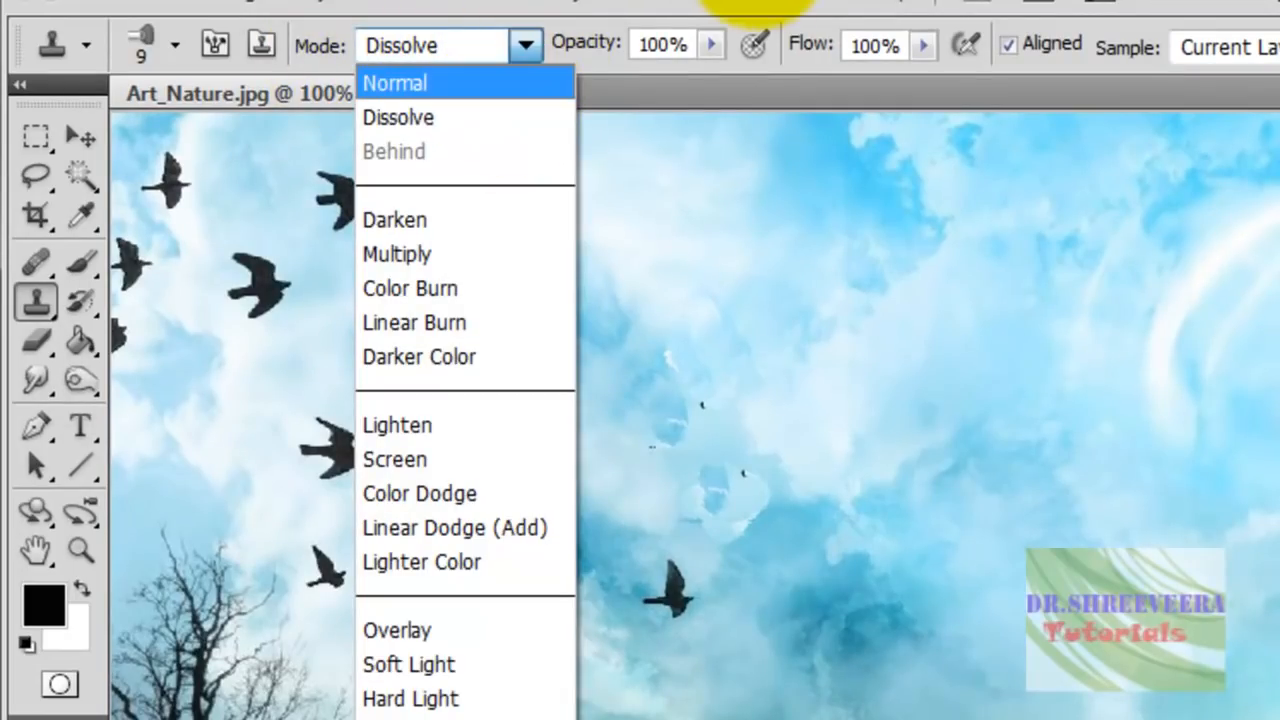
left_click(398, 116)
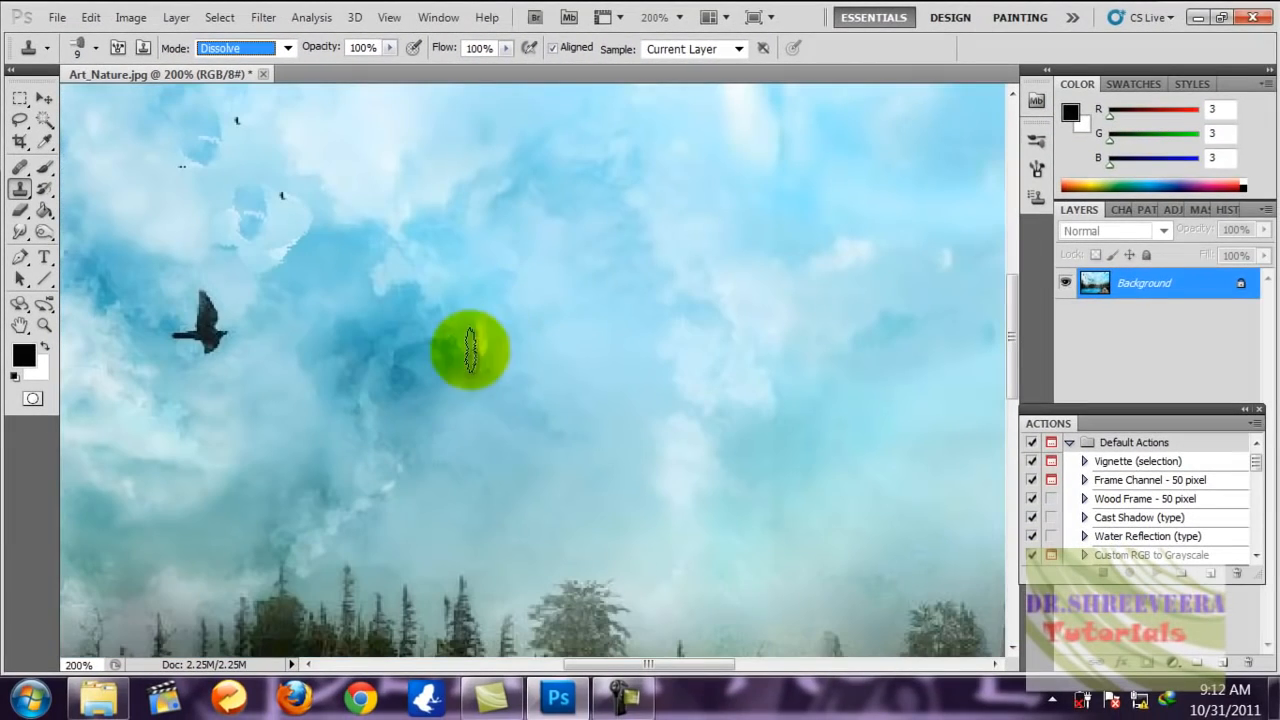
left_click(236, 48)
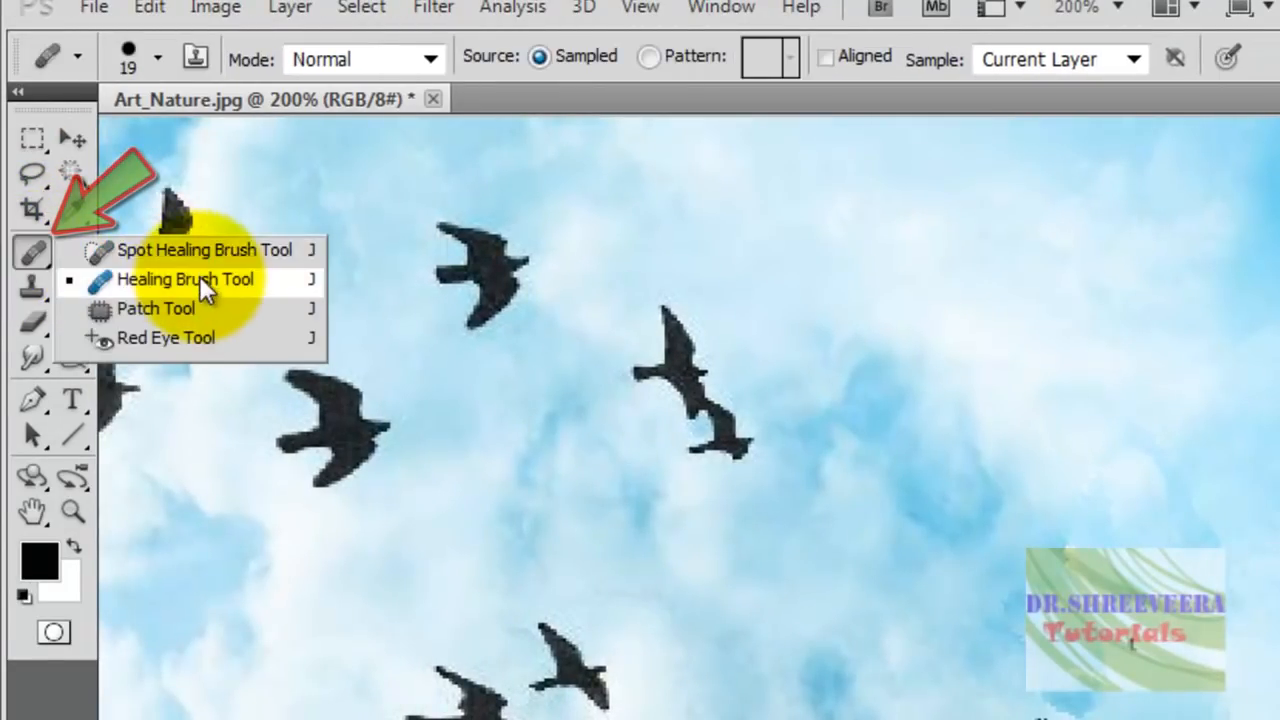
Heal the bird above the bare tree into the clouds using the Healing Brush with sampled sky.
left_click(184, 280)
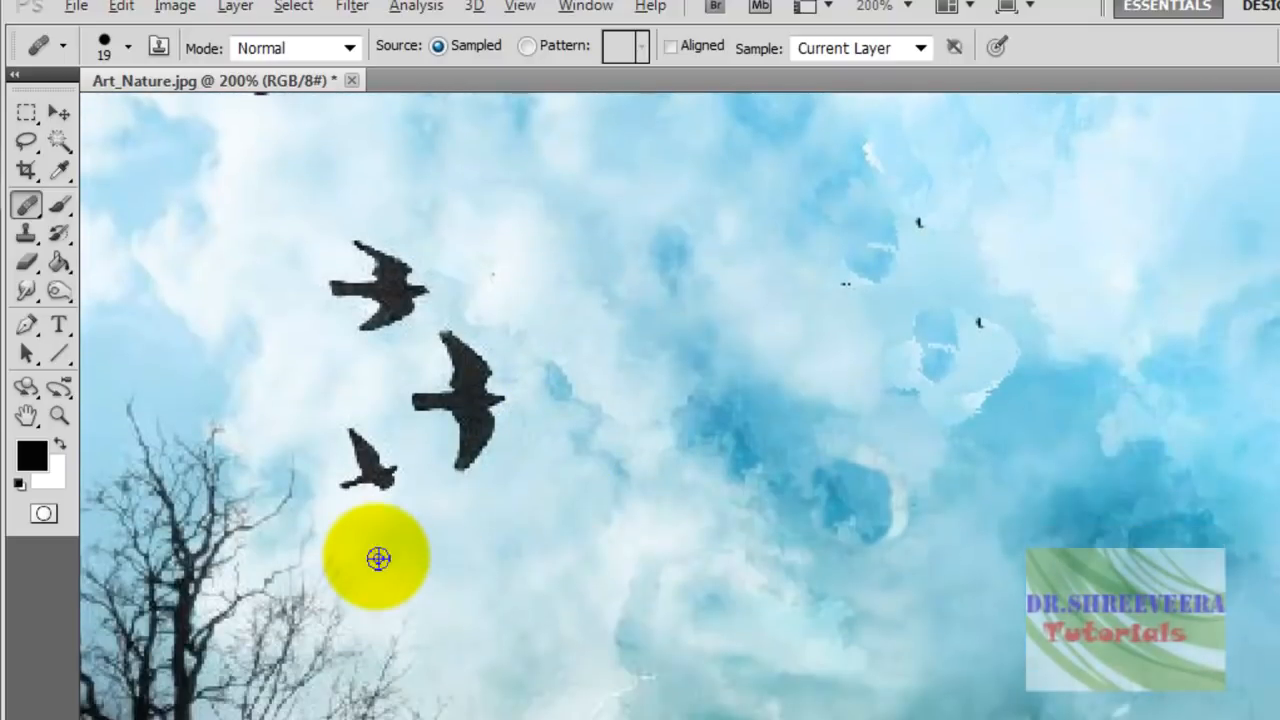
left_click_drag(378, 558, 484, 496)
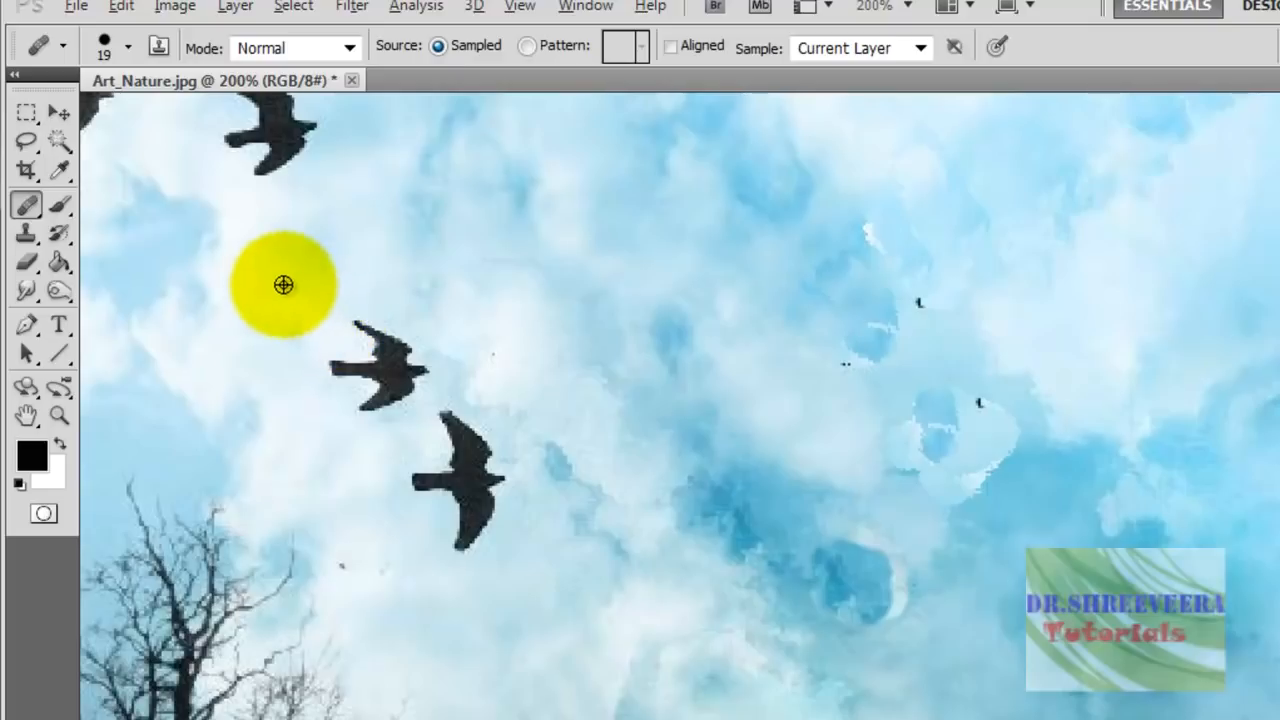
left_click_drag(284, 284, 400, 340)
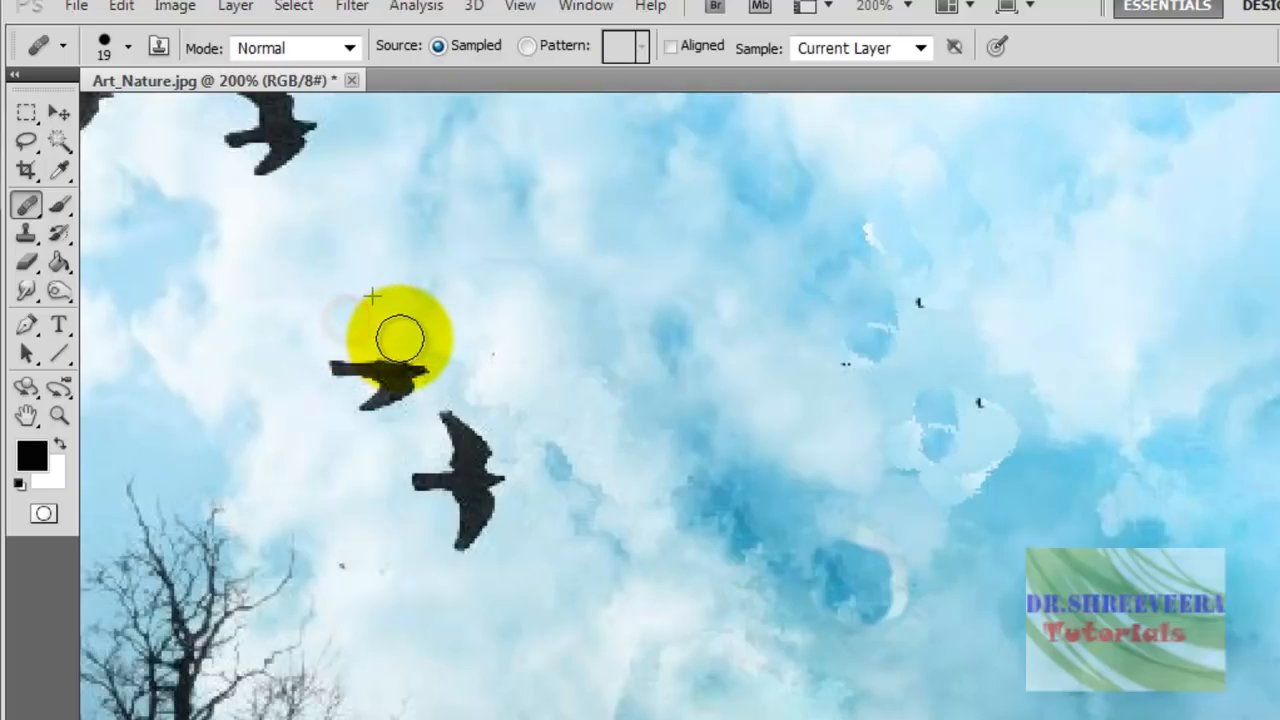
left_click_drag(400, 336, 340, 370)
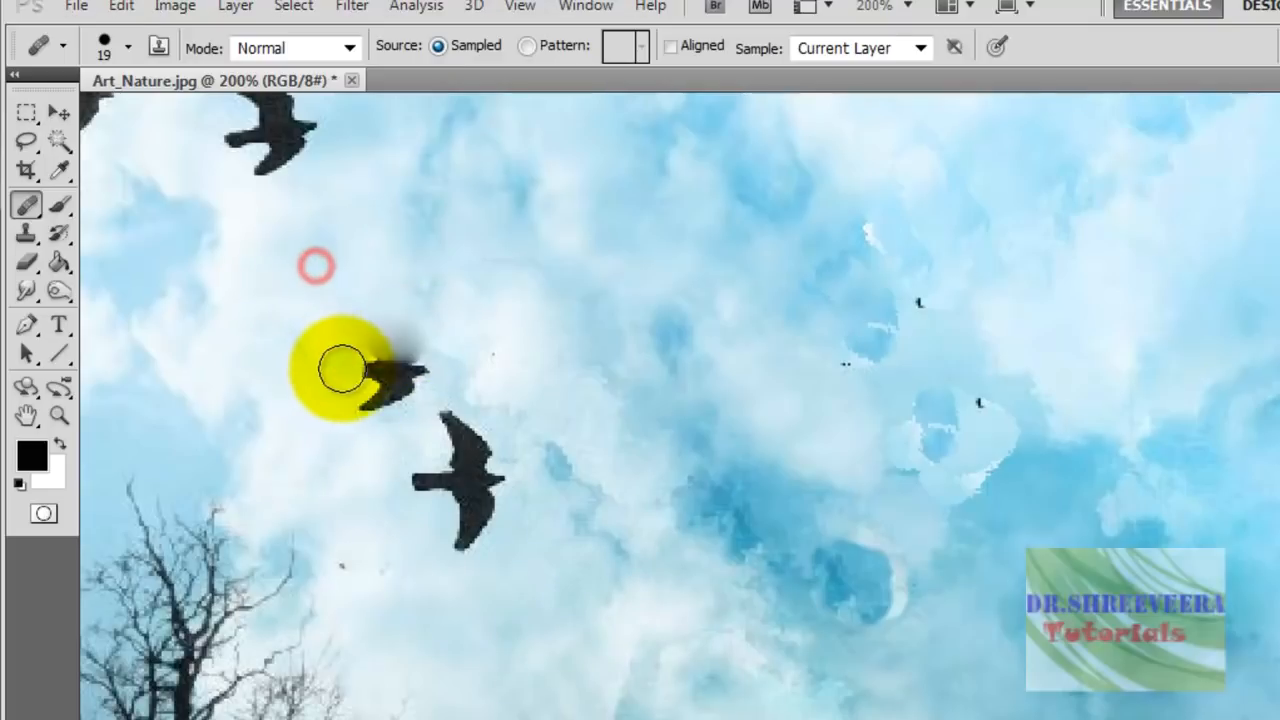
left_click_drag(340, 370, 750, 400)
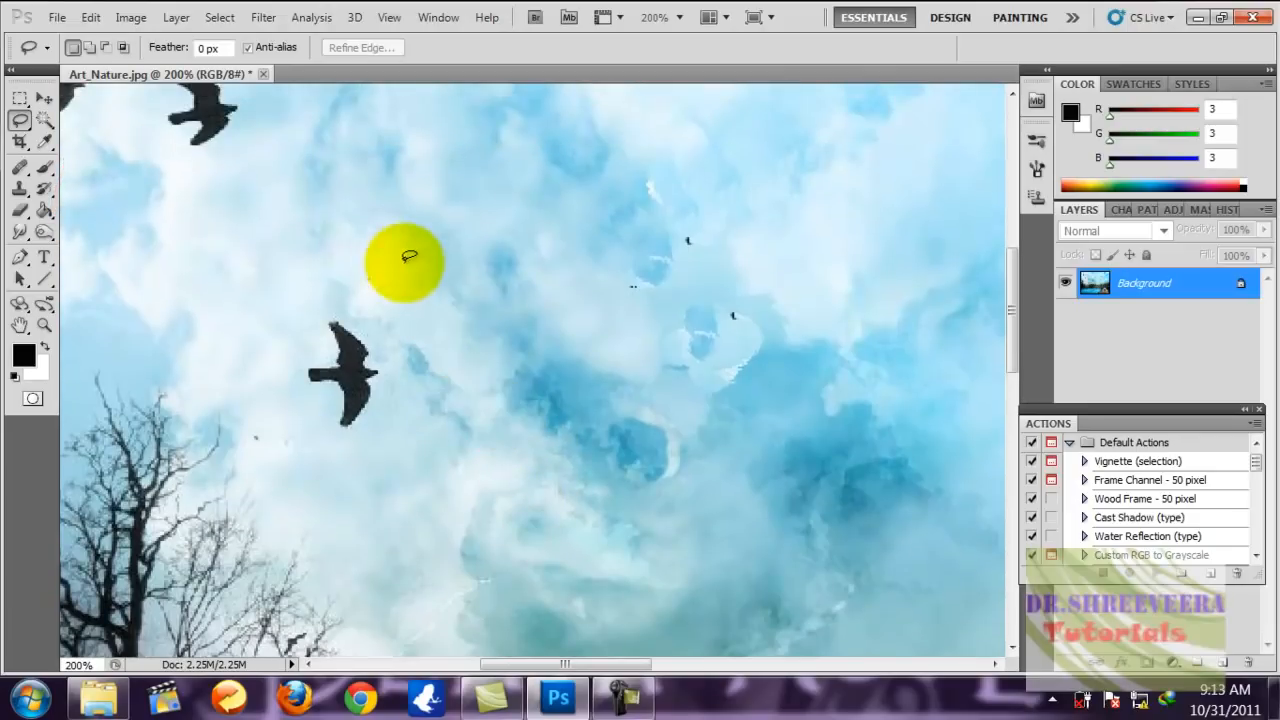
Draw a closed freehand lasso selection around the large dark bird.
left_click_drag(410, 256, 490, 250)
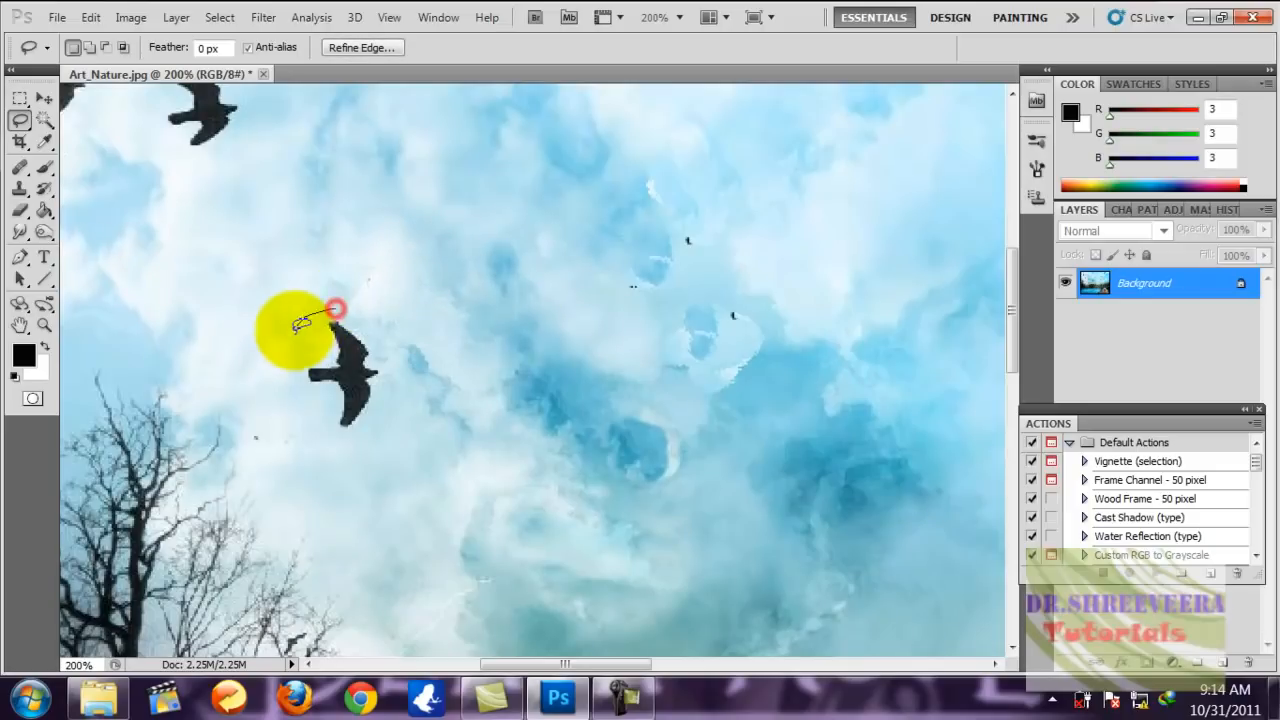
left_click_drag(336, 308, 384, 424)
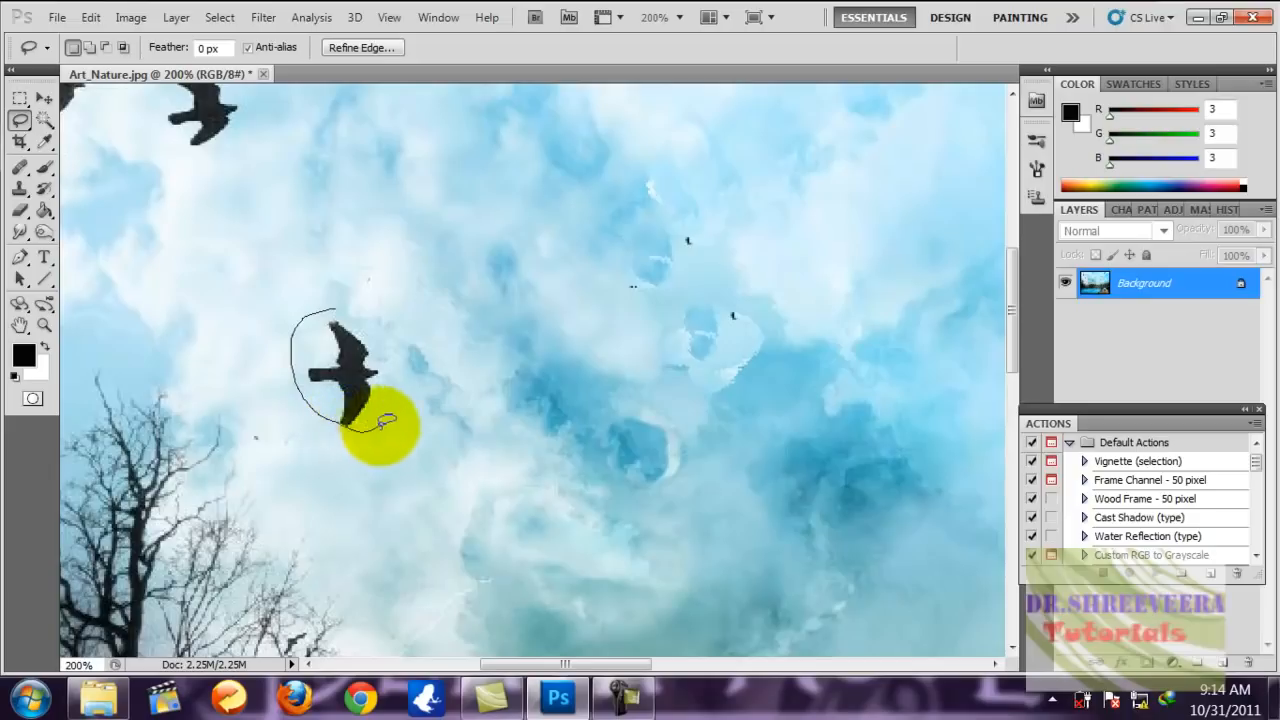
left_click_drag(384, 430, 350, 300)
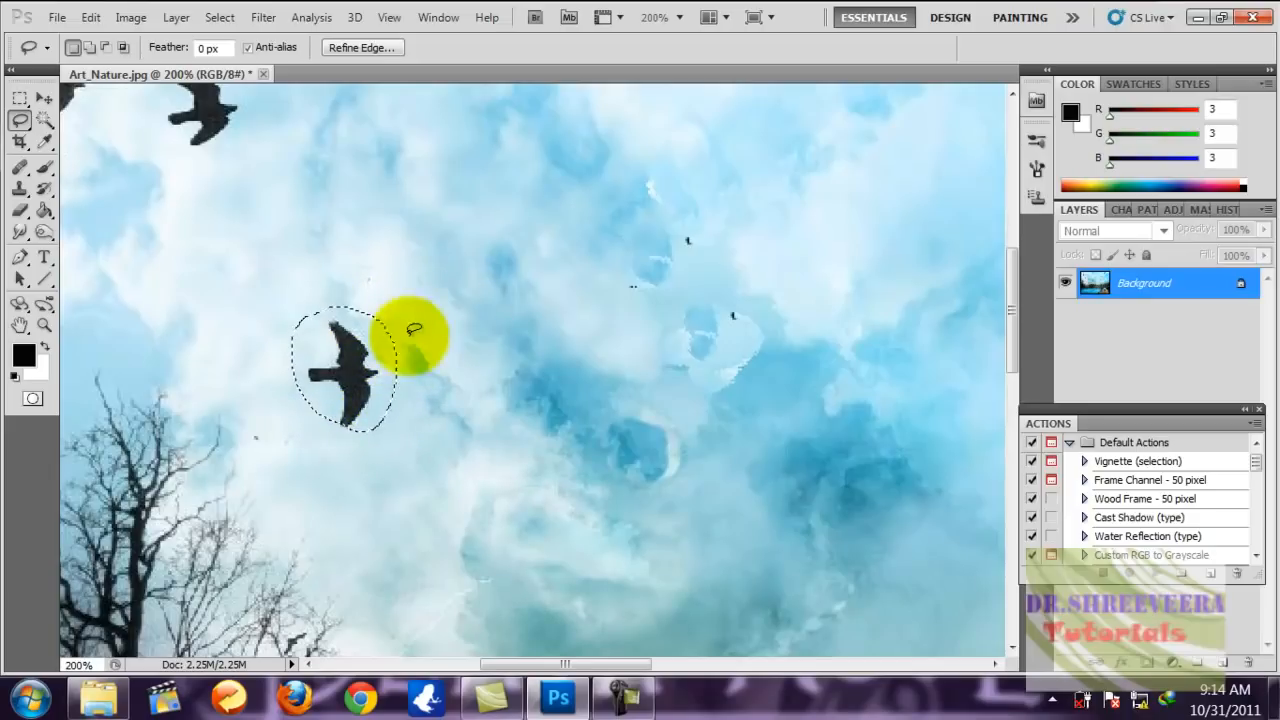
scroll("down", 3)
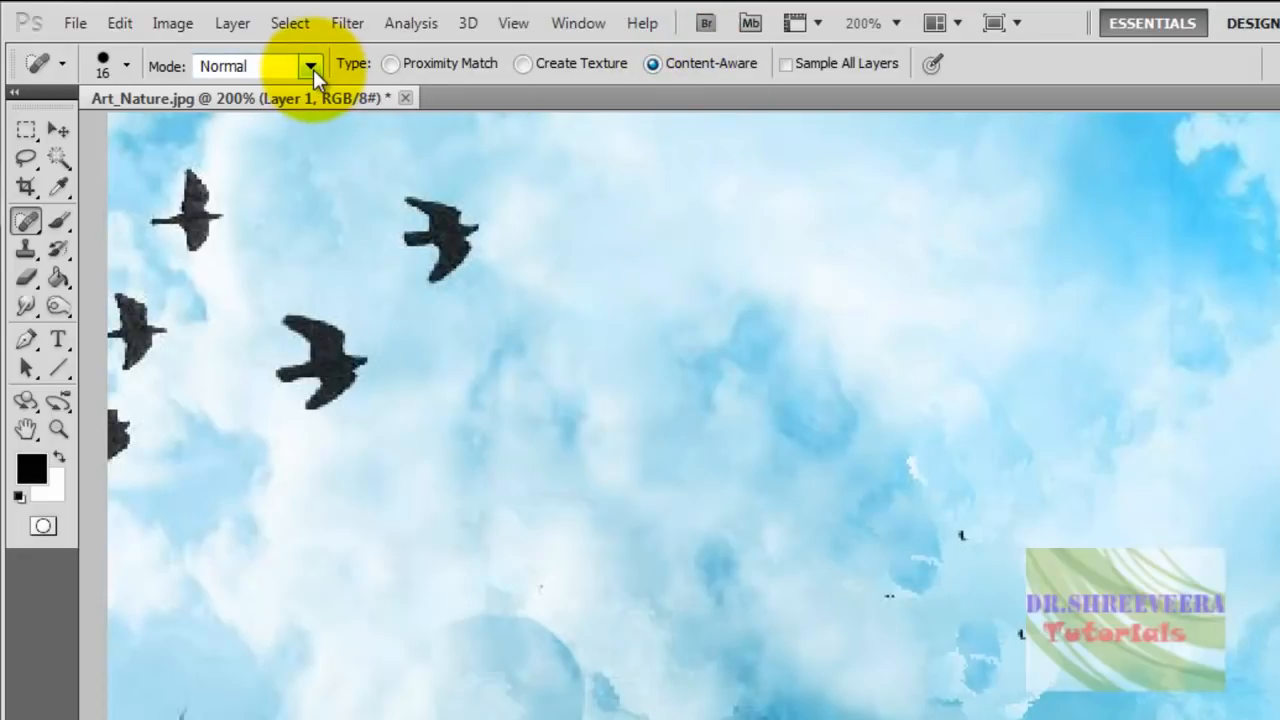
mouse_move(136, 78)
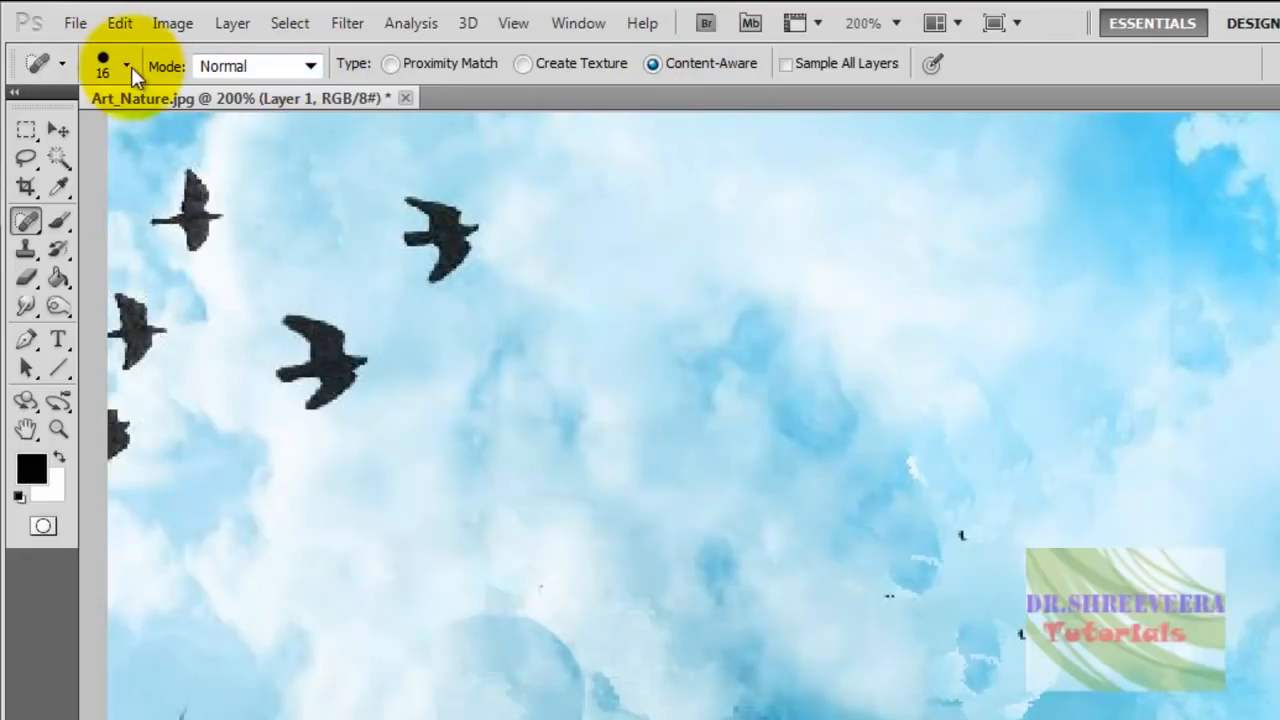
Set the Spot Healing brush size to 16 and content-aware heal two upper-sky birds, including the left-edge one.
left_click(128, 64)
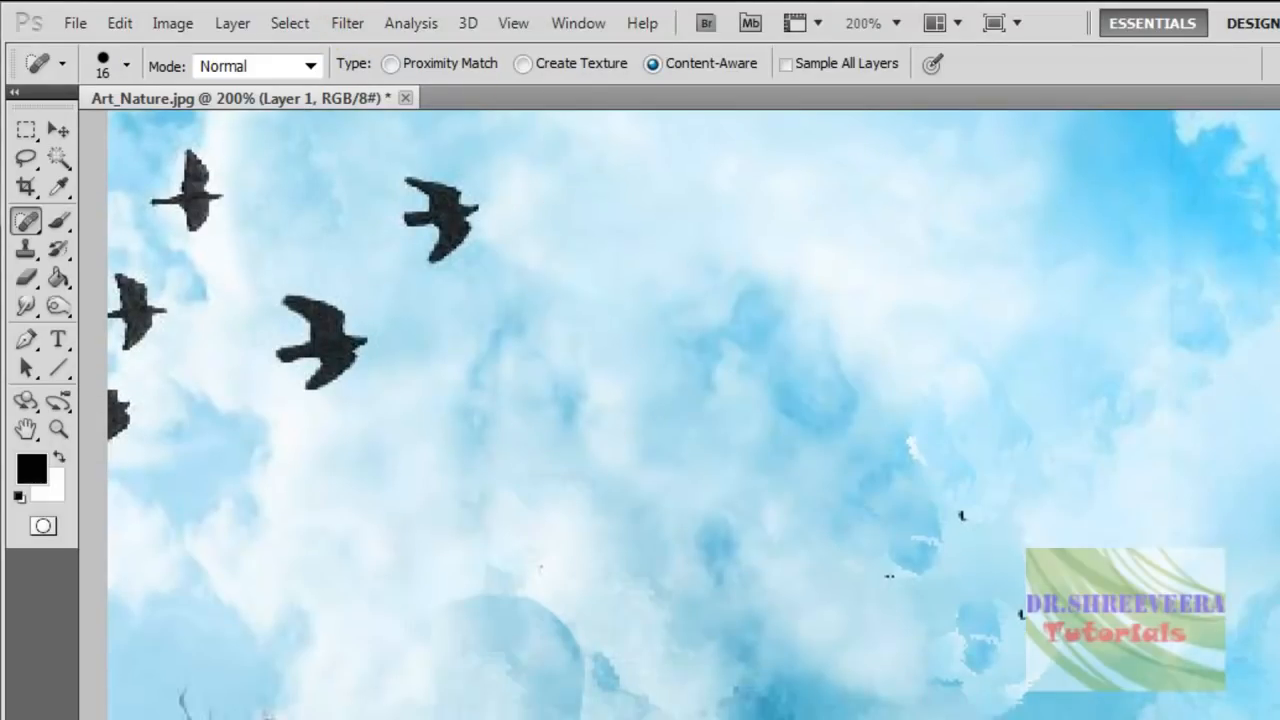
left_click(440, 210)
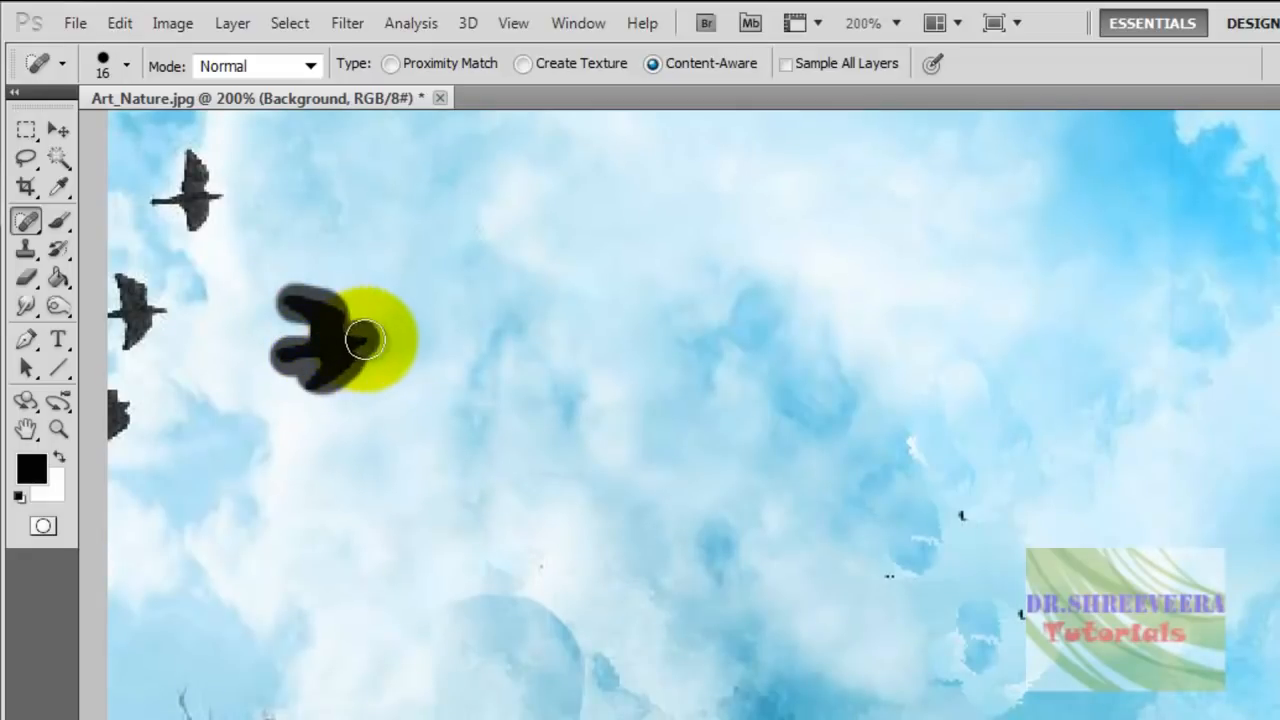
left_click_drag(364, 336, 384, 488)
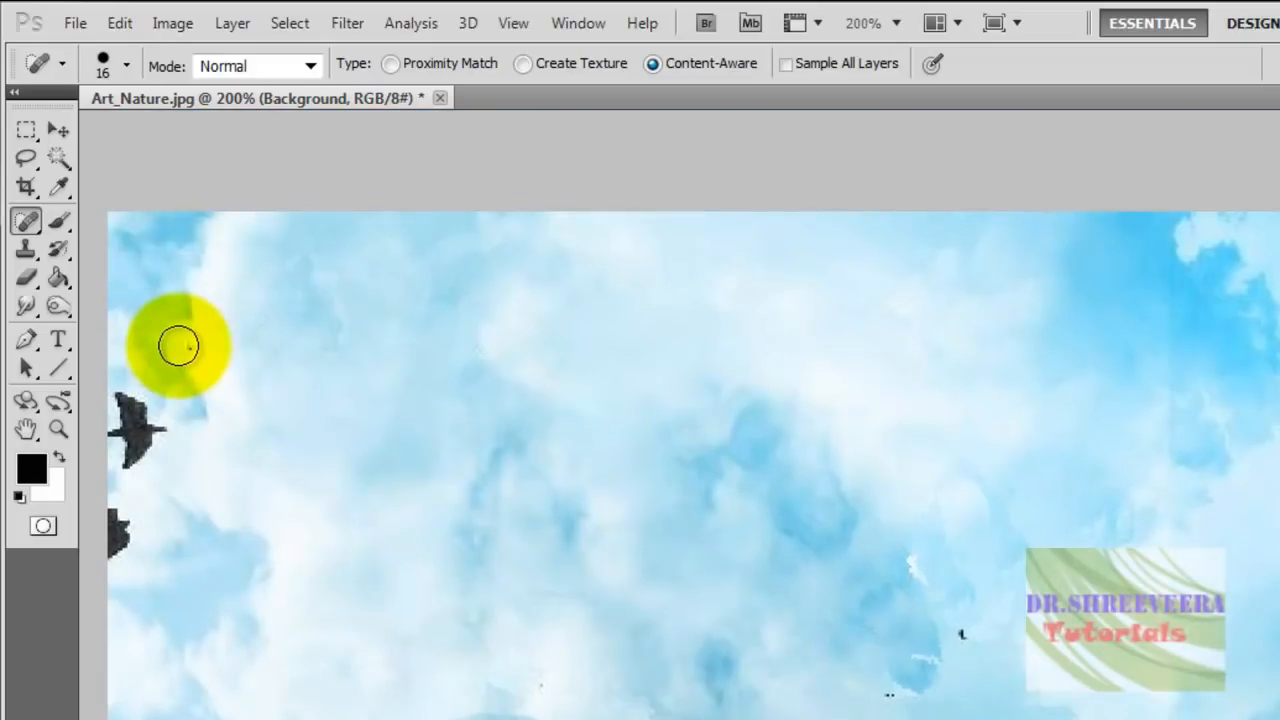
left_click_drag(180, 344, 136, 450)
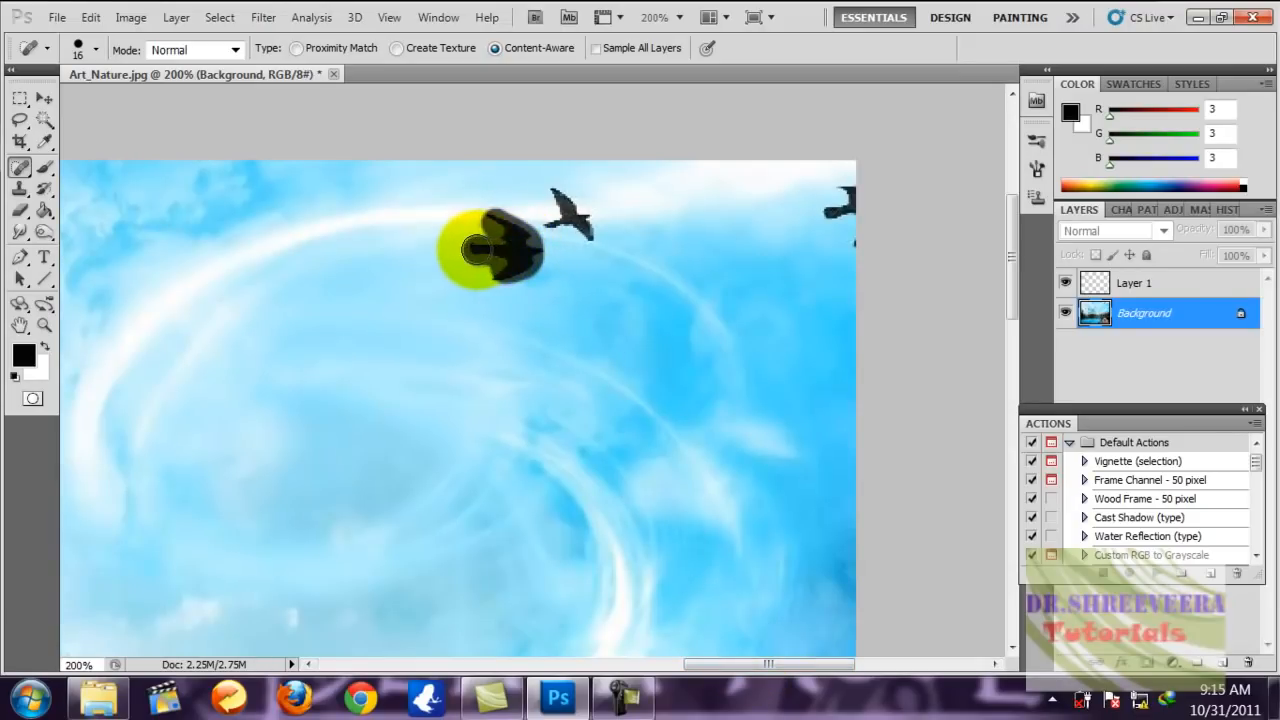
Spot-heal the bird beside the white swirl and move the view to the lake pier.
left_click_drag(490, 250, 556, 230)
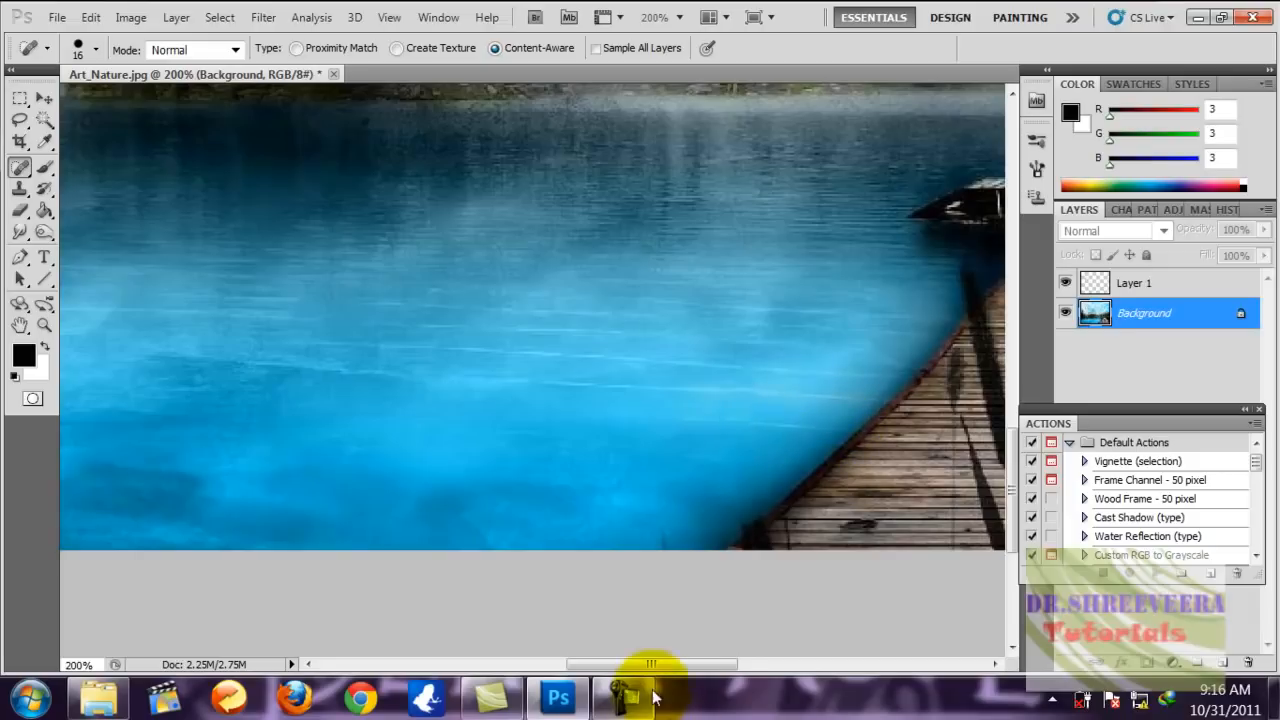
left_click_drag(650, 664, 776, 664)
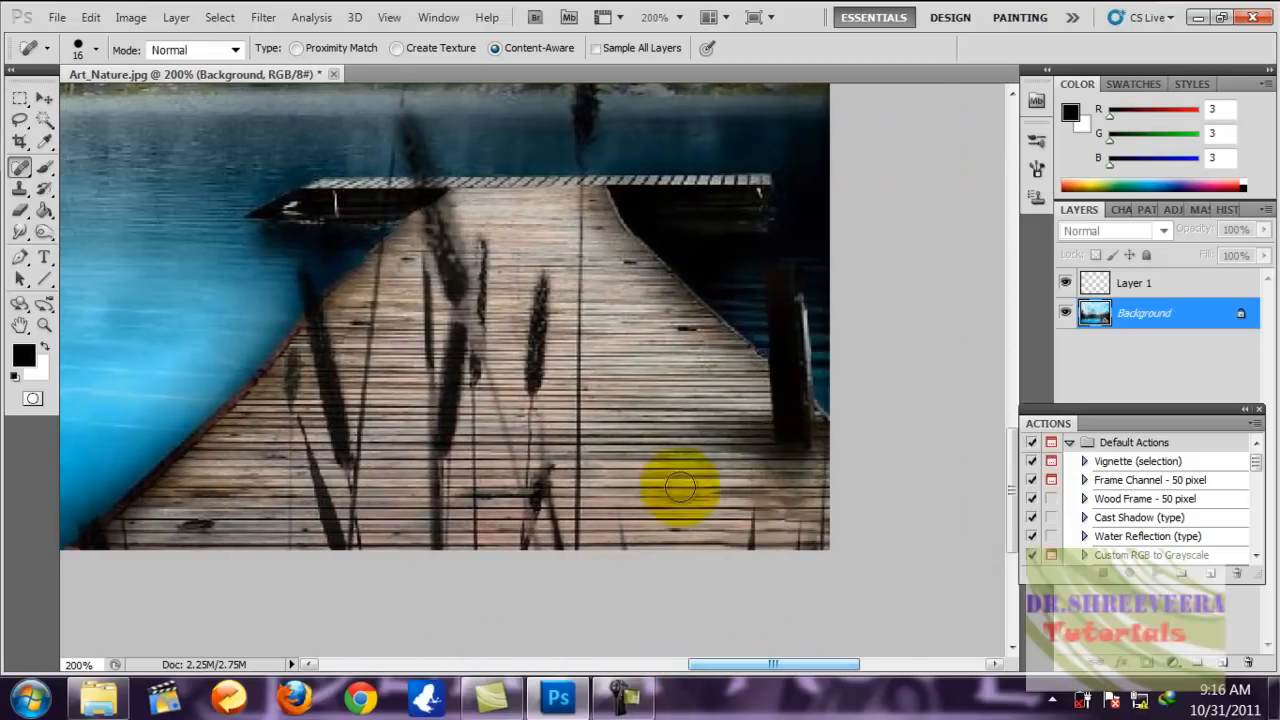